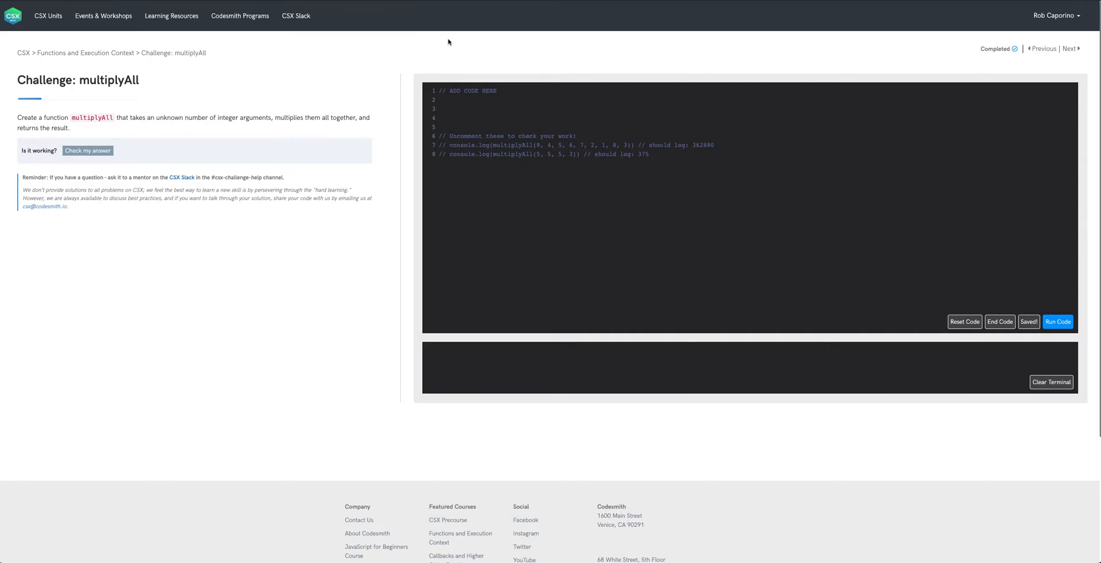
mouse_move(437, 62)
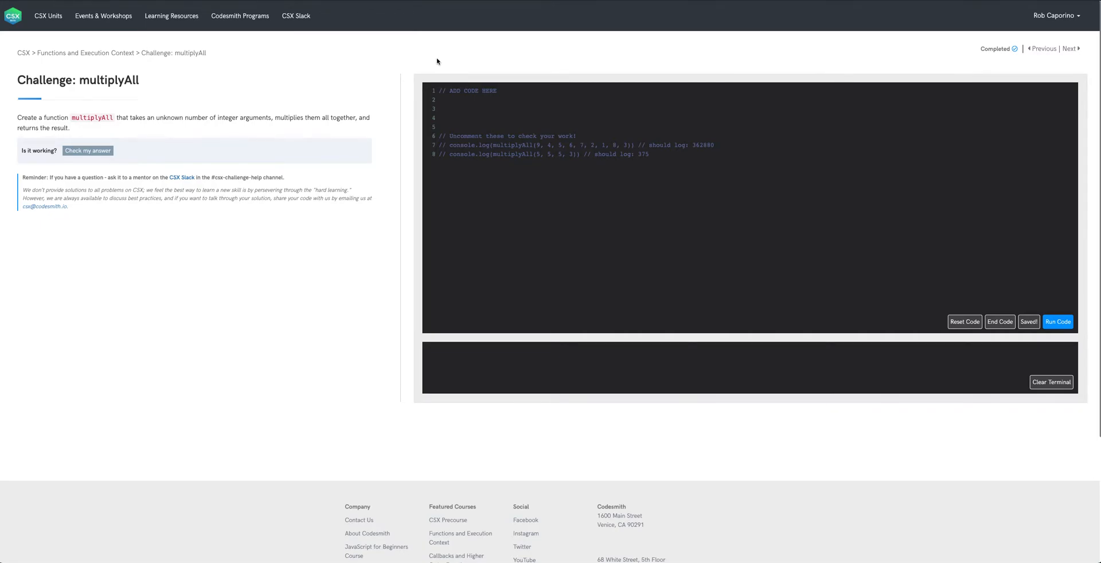
mouse_move(421, 60)
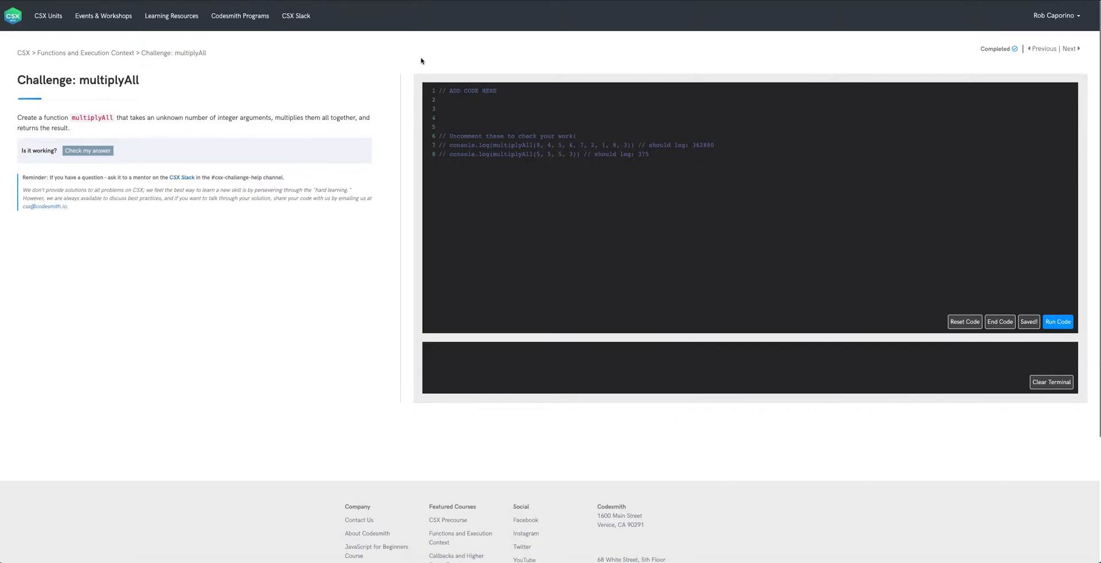
mouse_move(397, 60)
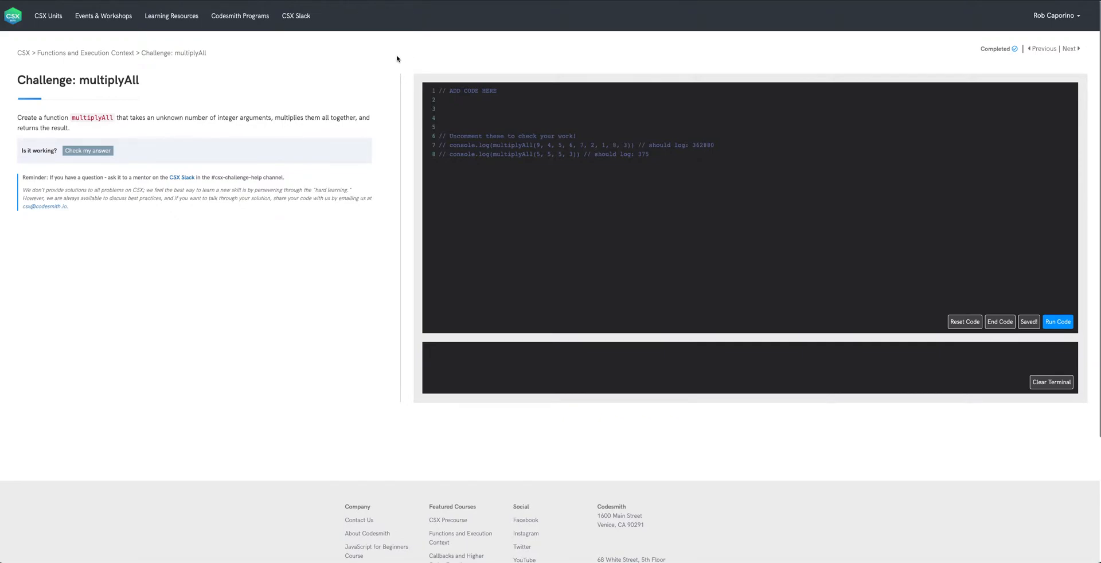
mouse_move(397, 63)
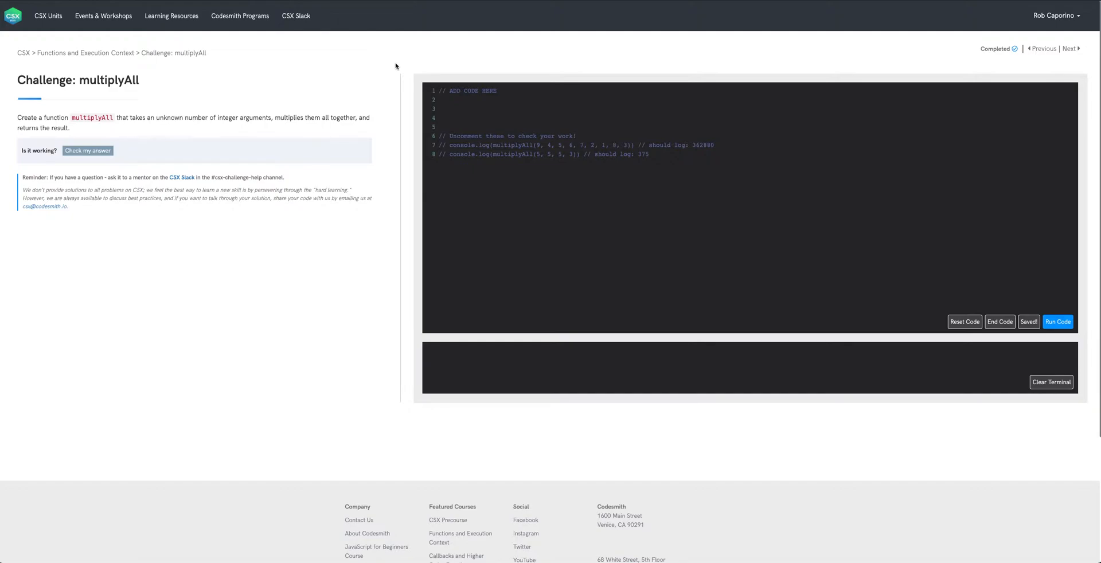
Step: Comment that multiplyAll takes any number of arguments, declares a product variable and iterates the arguments
click(440, 109)
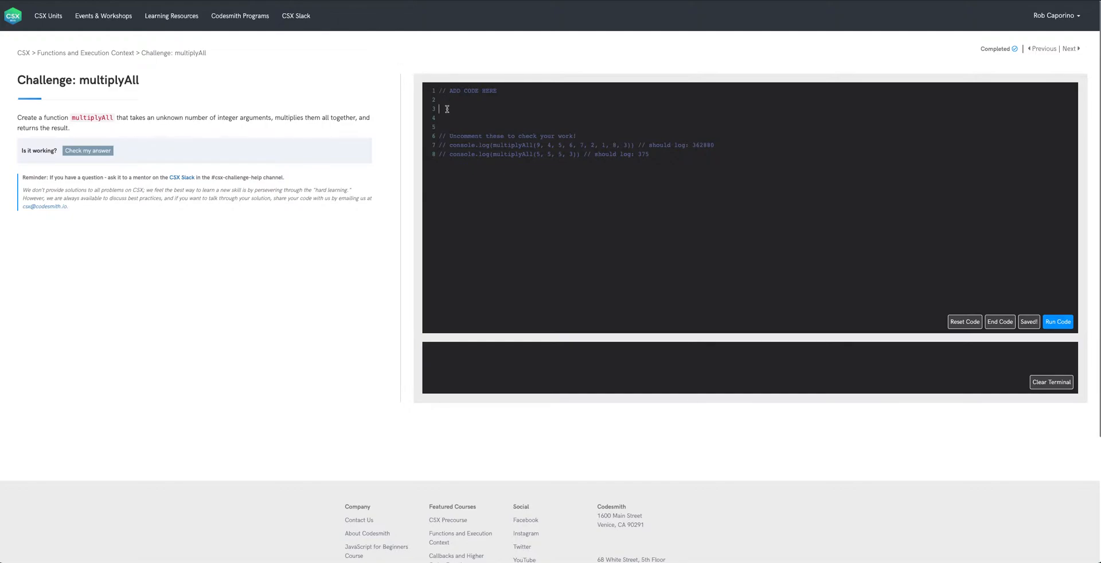
text(// create a funcitor)
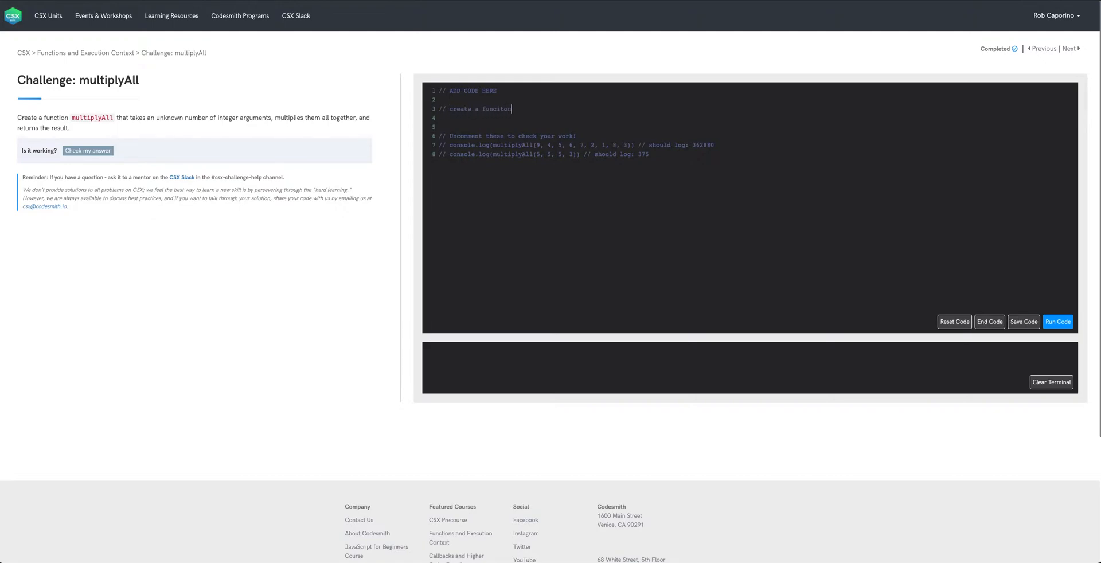
text(, multiplyAll,)
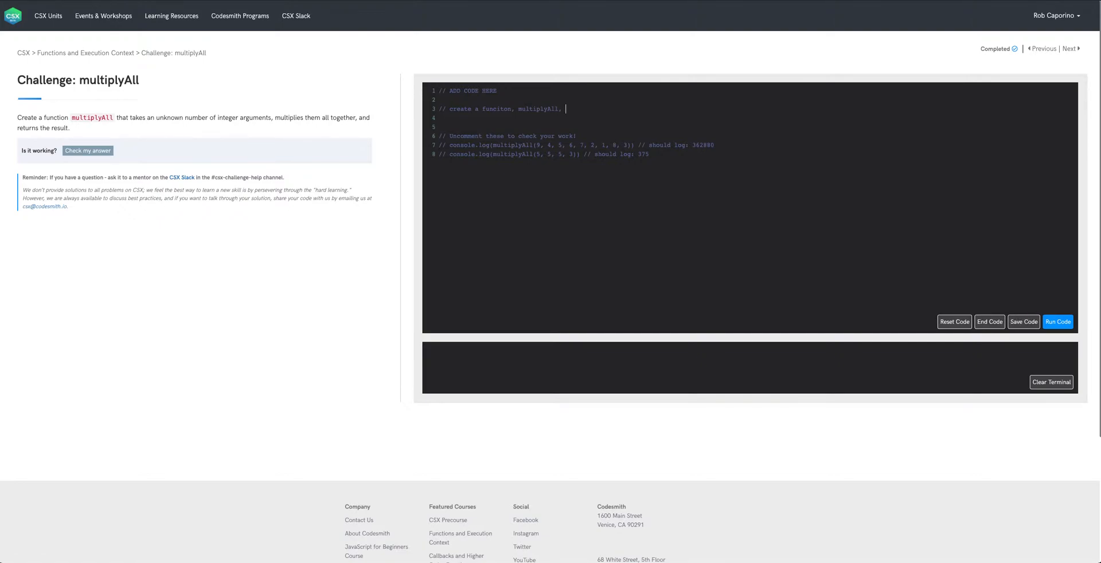
text(takes any number of arguments)
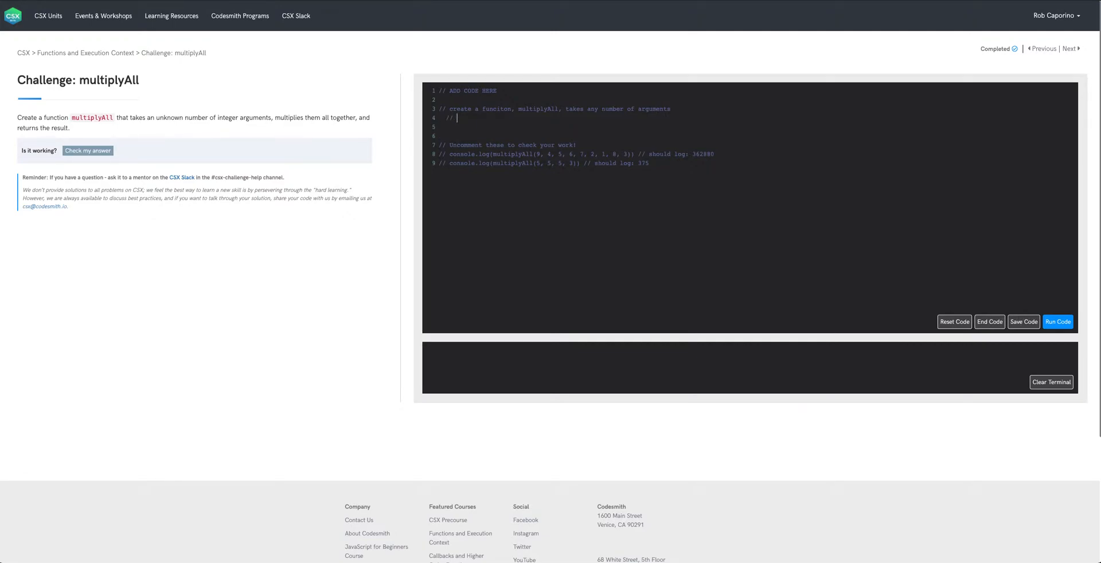
text(declare a variable, product)
click(752, 136)
text(//)
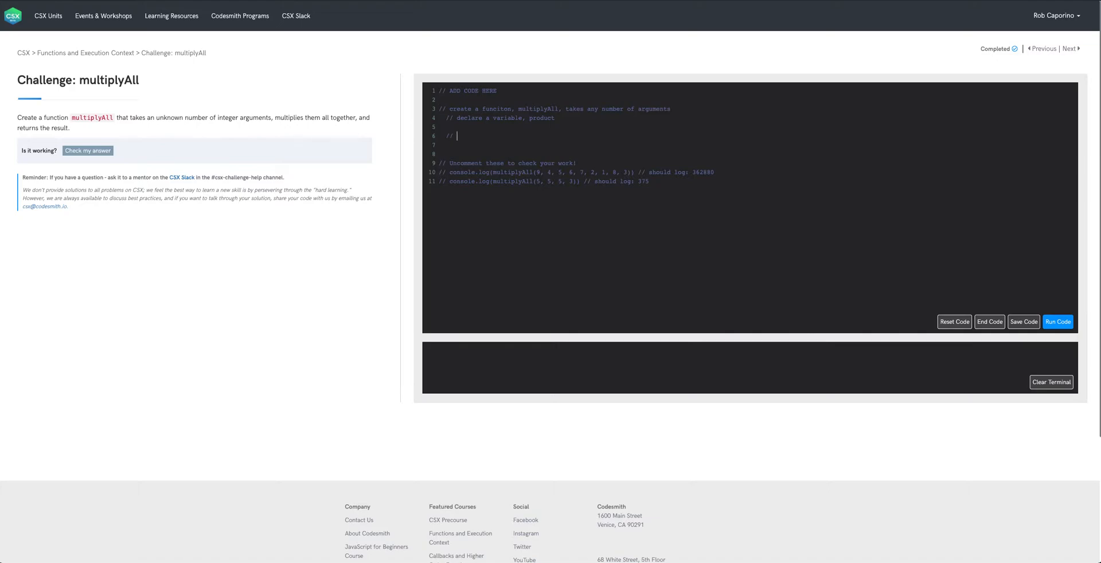
text(iterate through the agr)
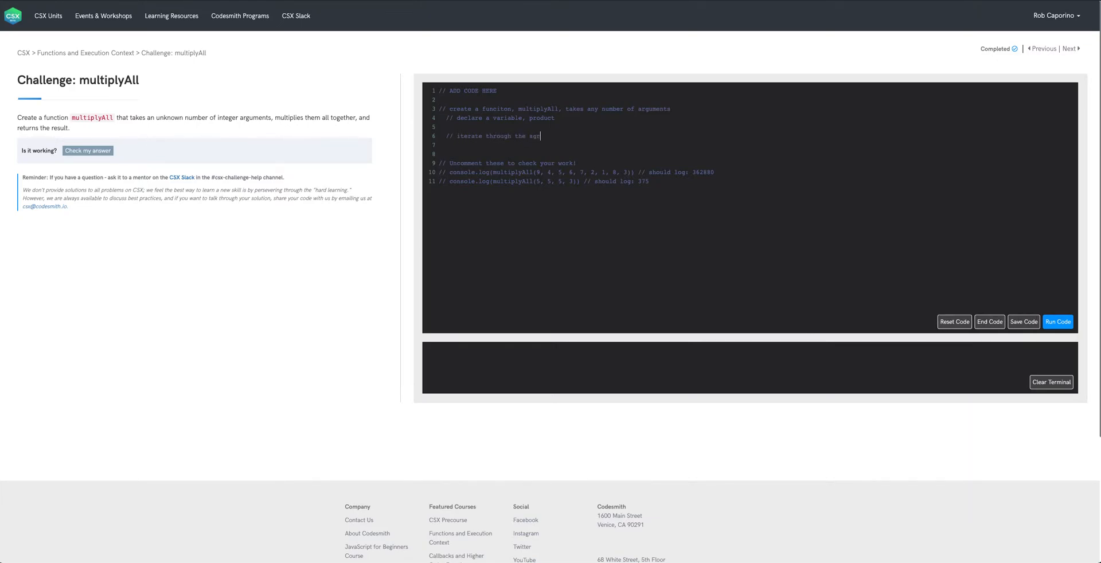
click(1023, 321)
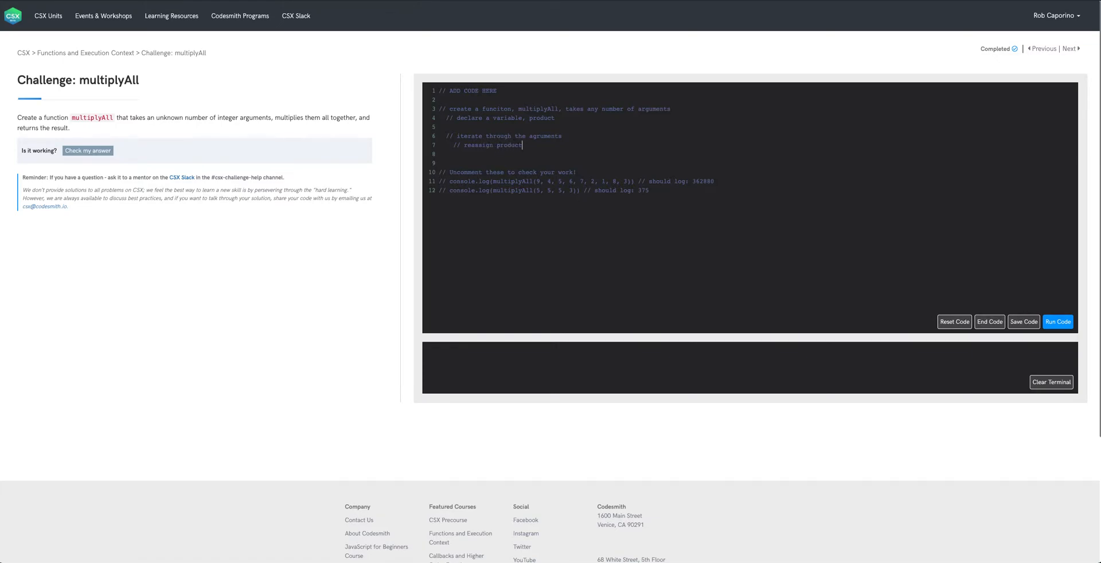
Step: Comment that product is reassigned to product * current argument, then product is returned
text(to equal produc)
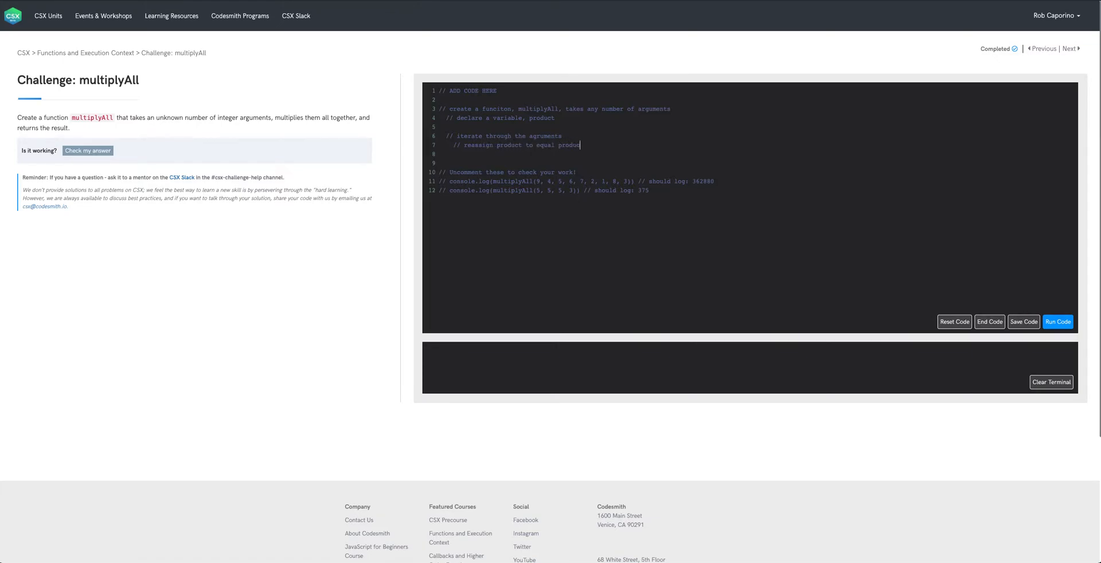
text(* curr)
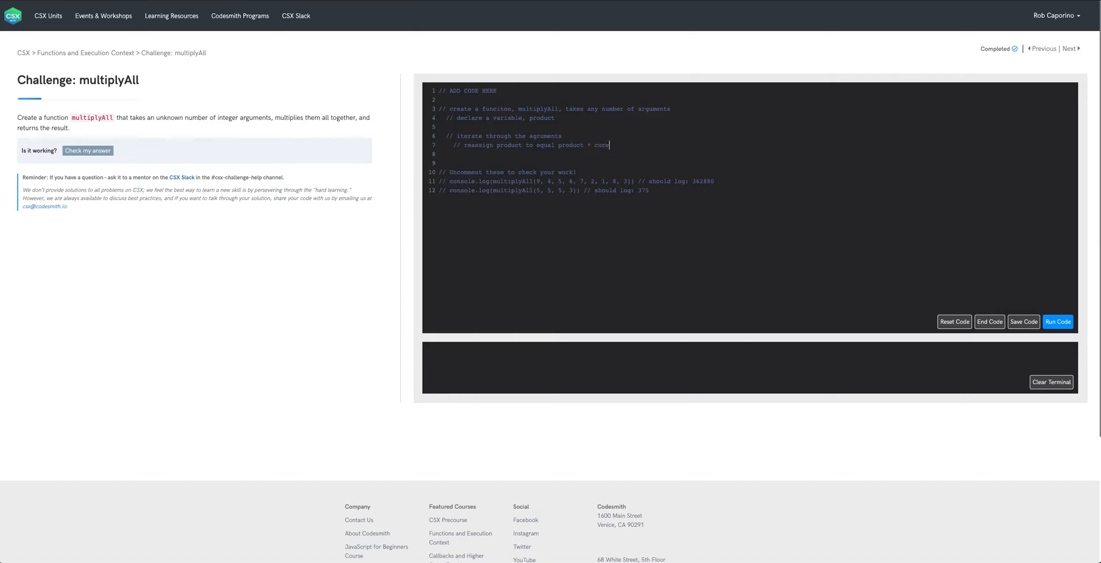
text(rent arg)
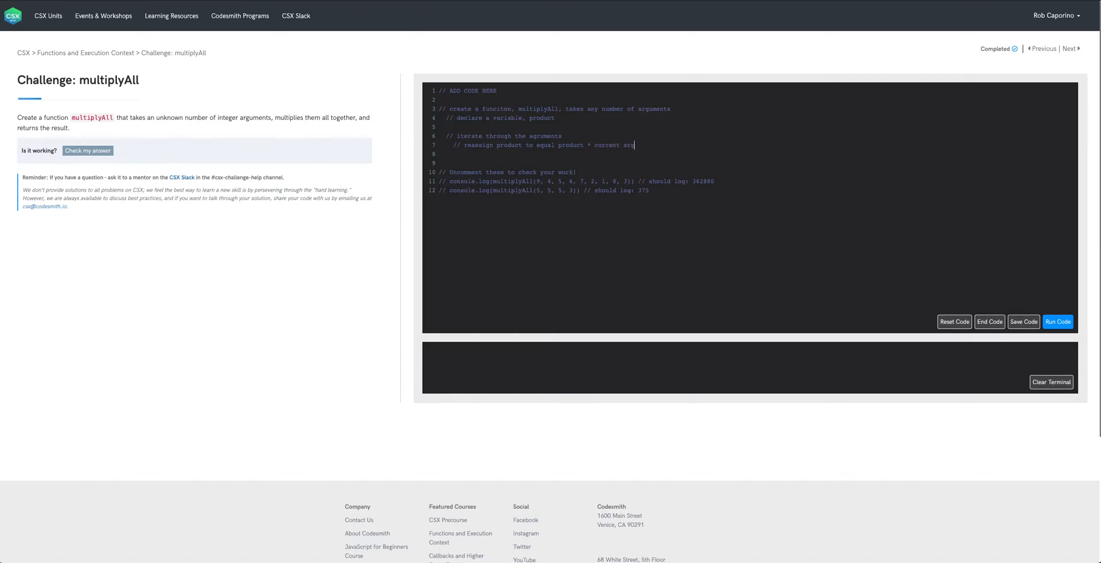
key(enter)
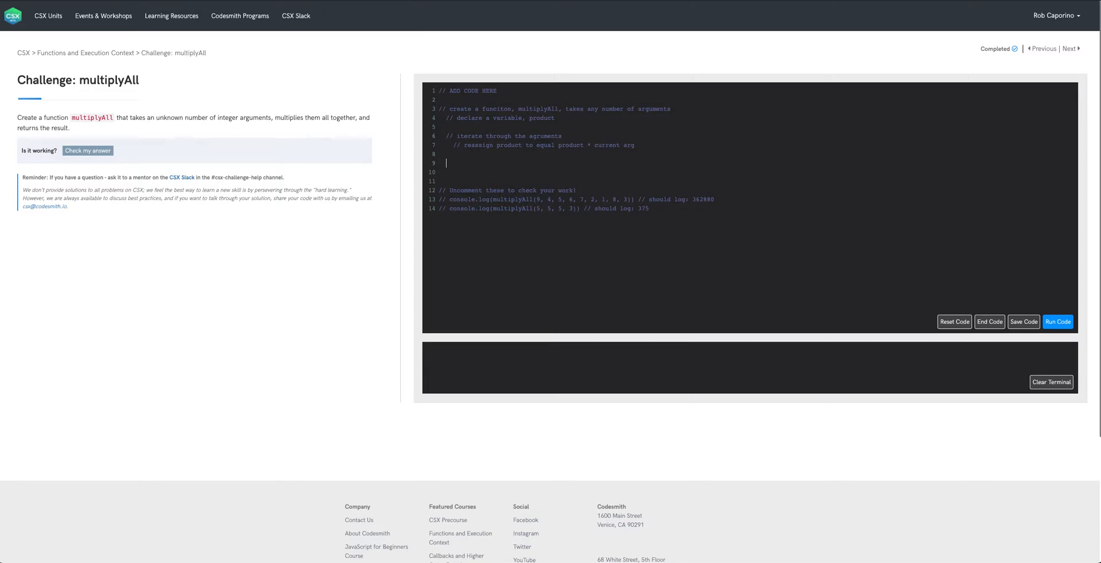
text(//)
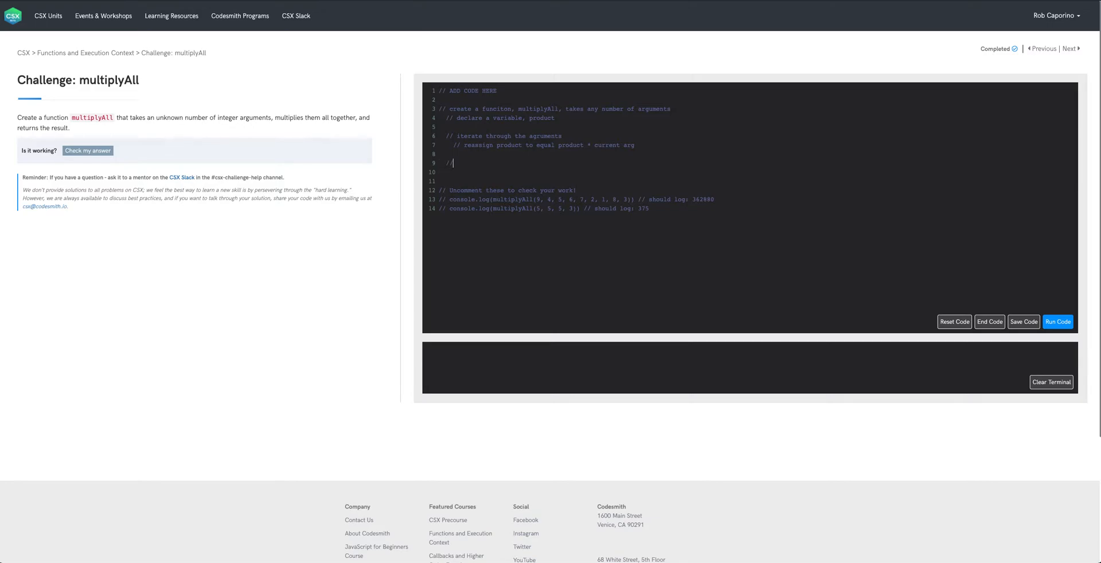
text(re)
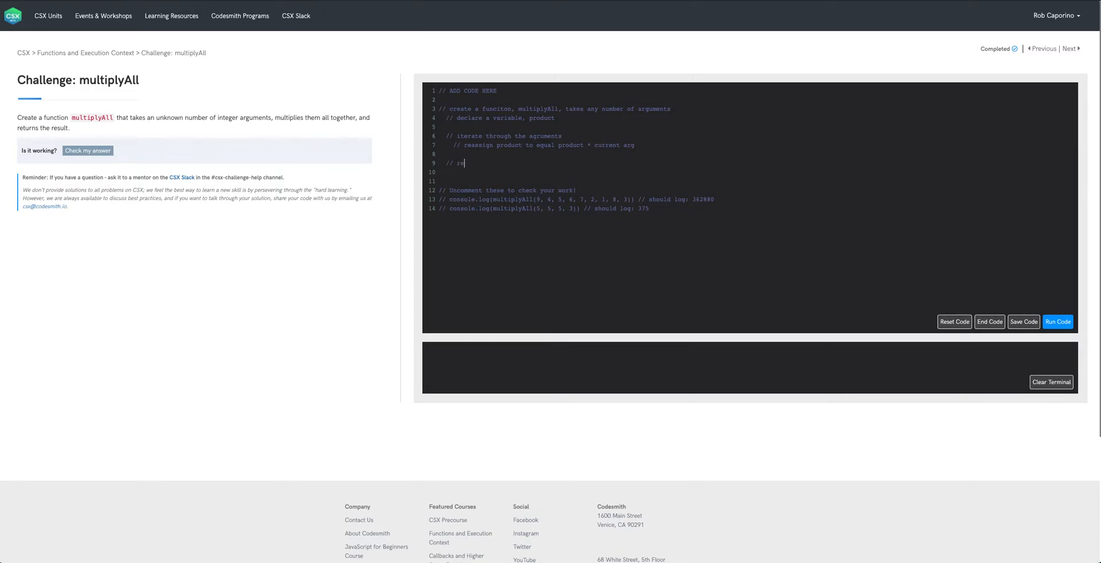
text(turn pr)
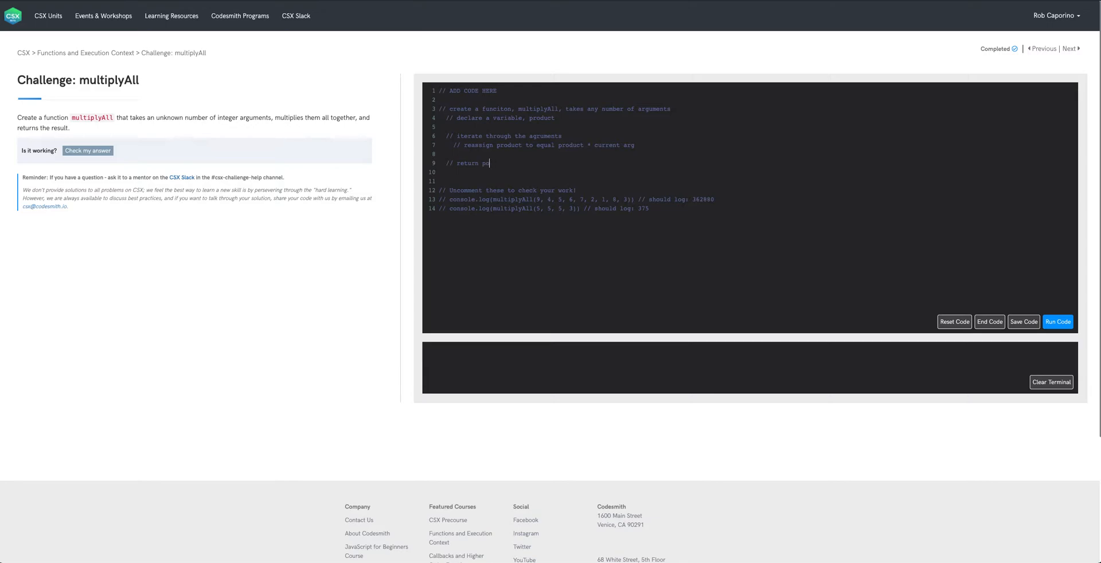
text(roduct)
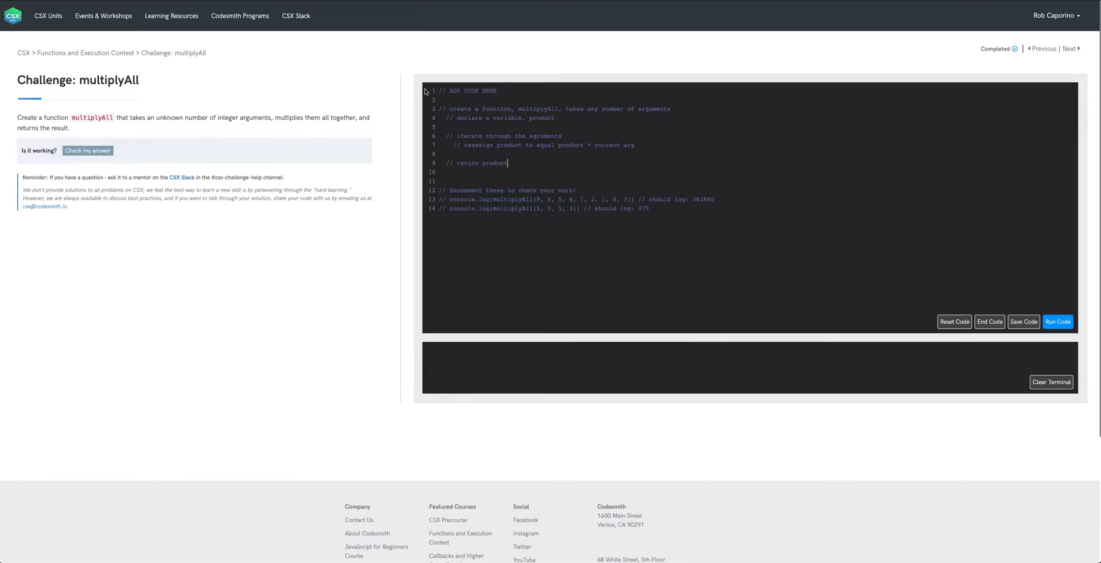
Step: Declare const multiplyAll = (...nums) => as an arrow function with rest parameter nums
click(1024, 322)
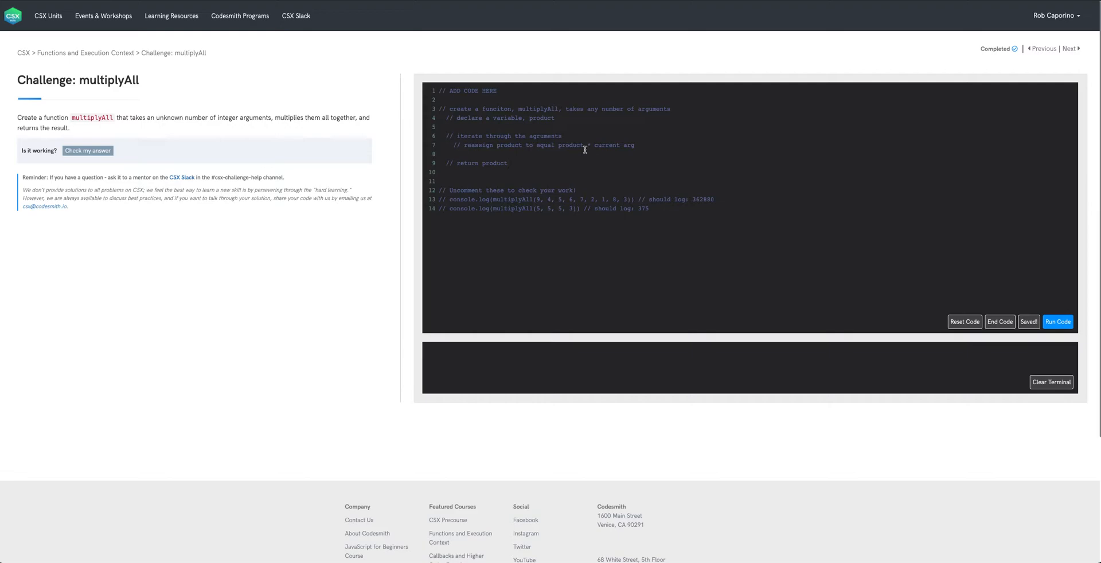
mouse_move(615, 98)
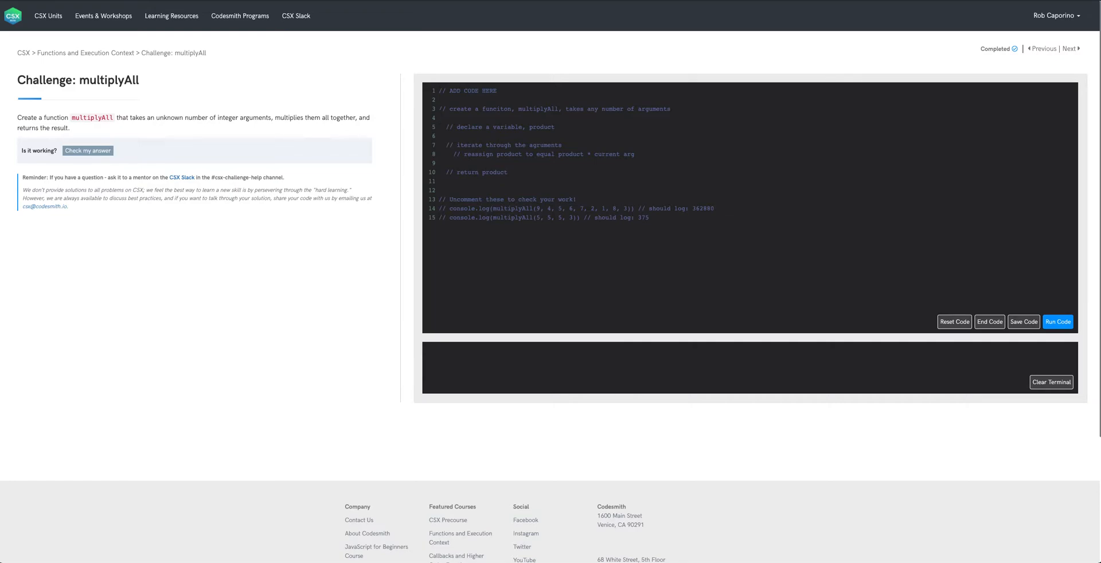
text(const m)
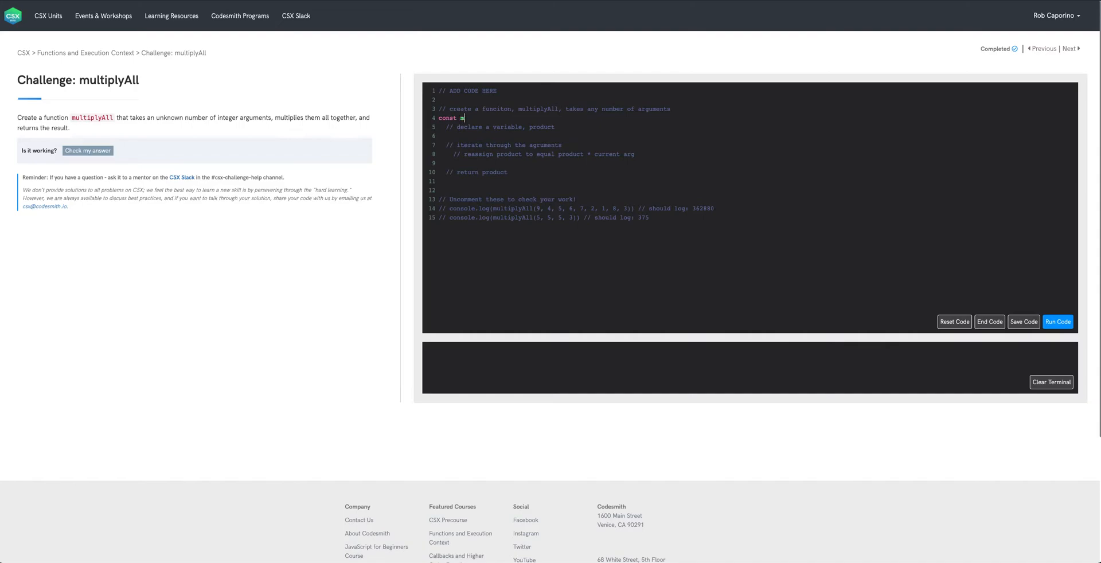
text(ultiplyAll)
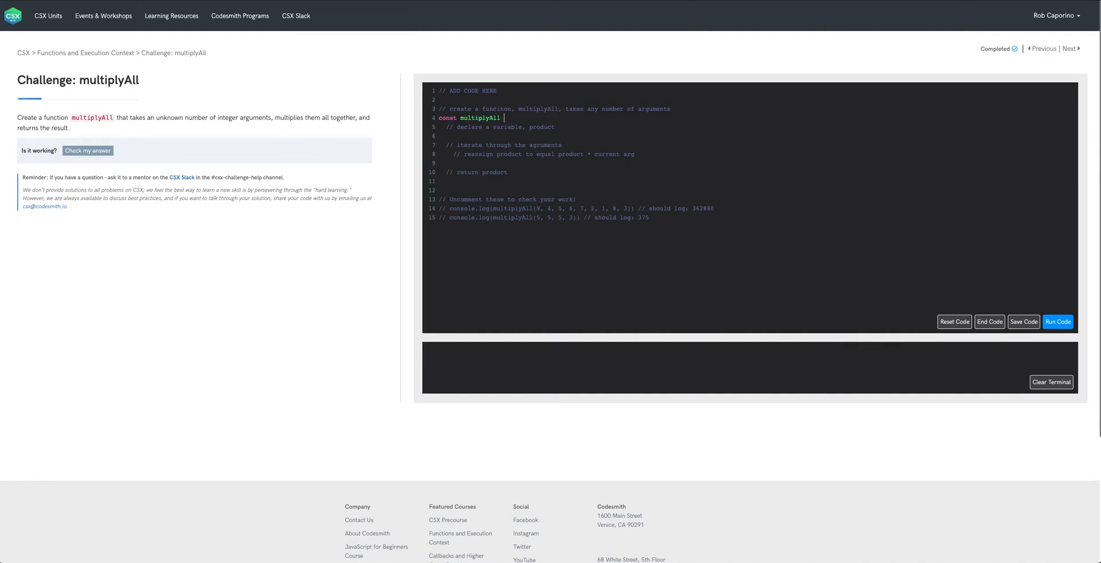
text(= ())
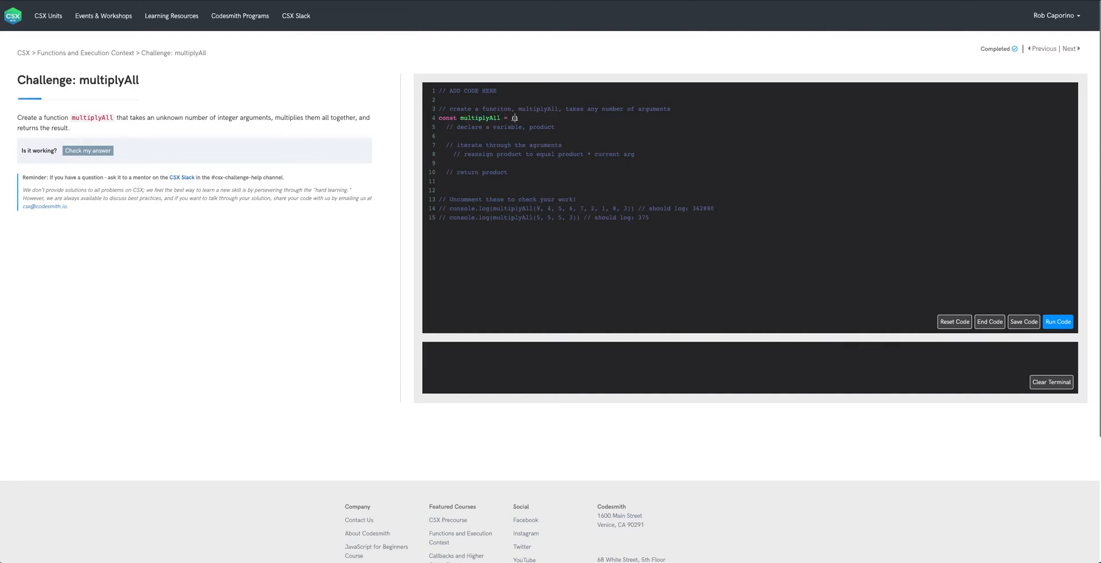
click(1024, 321)
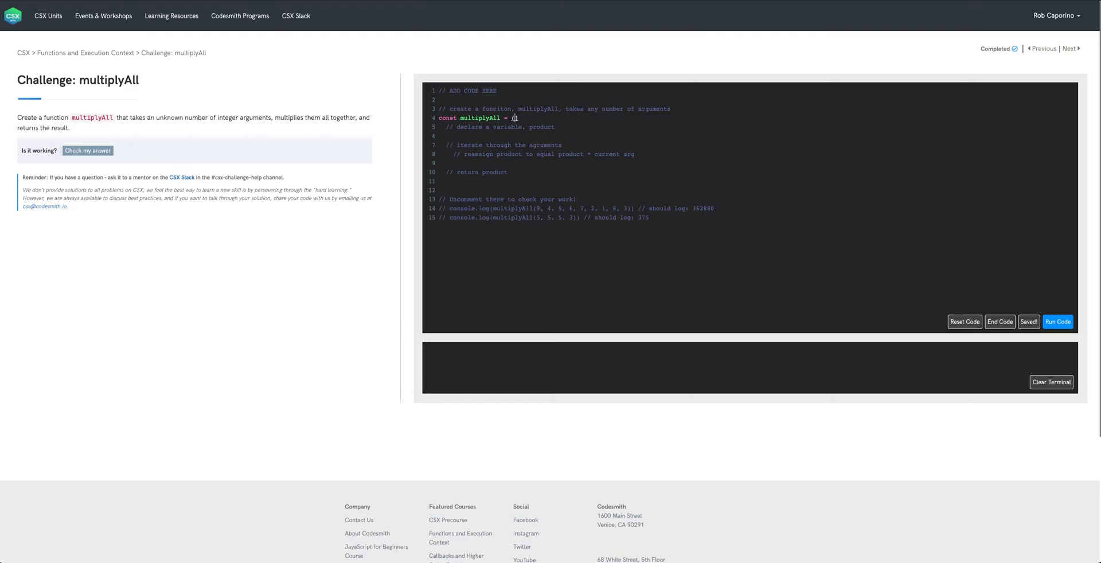
text(...n)
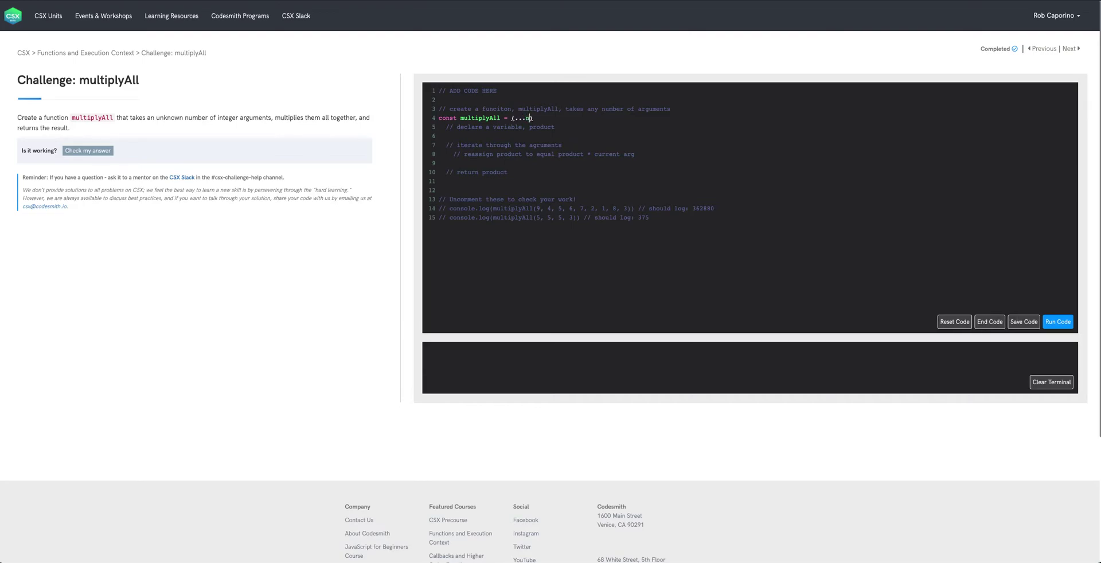
text(ums)
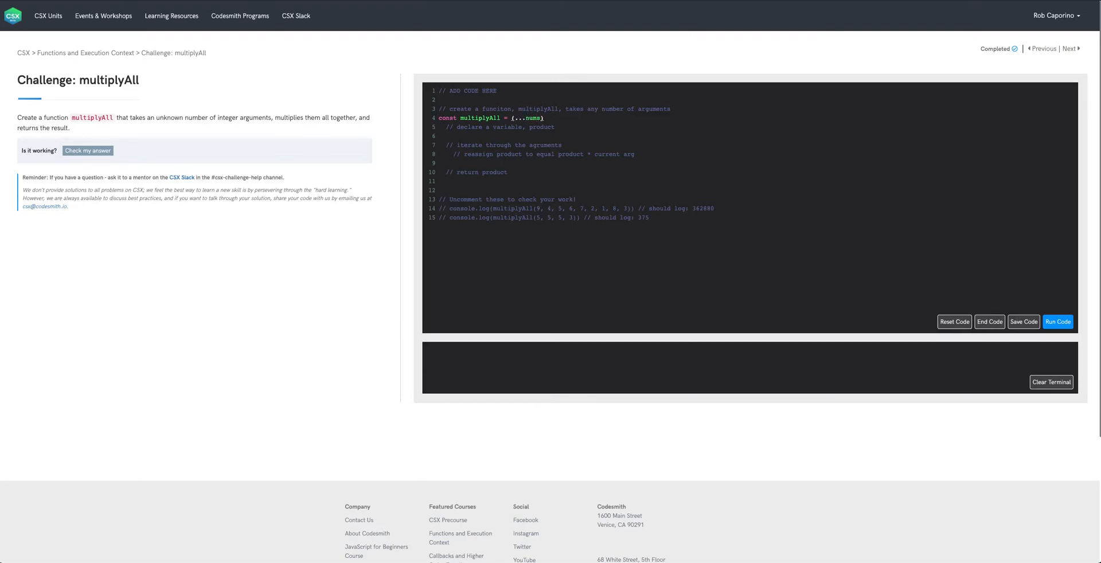
click(1024, 322)
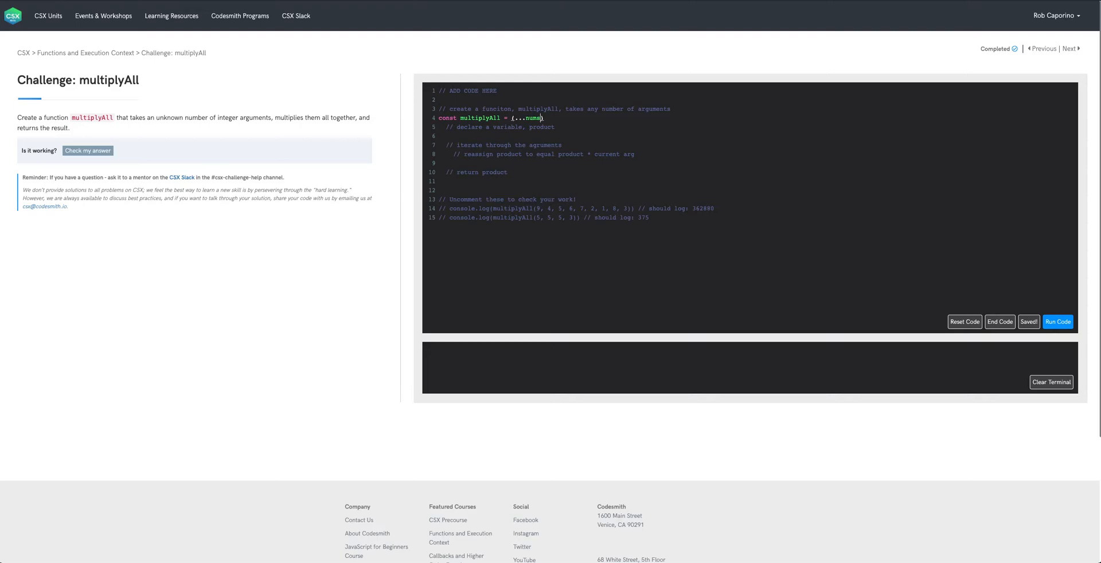
text(=> {)
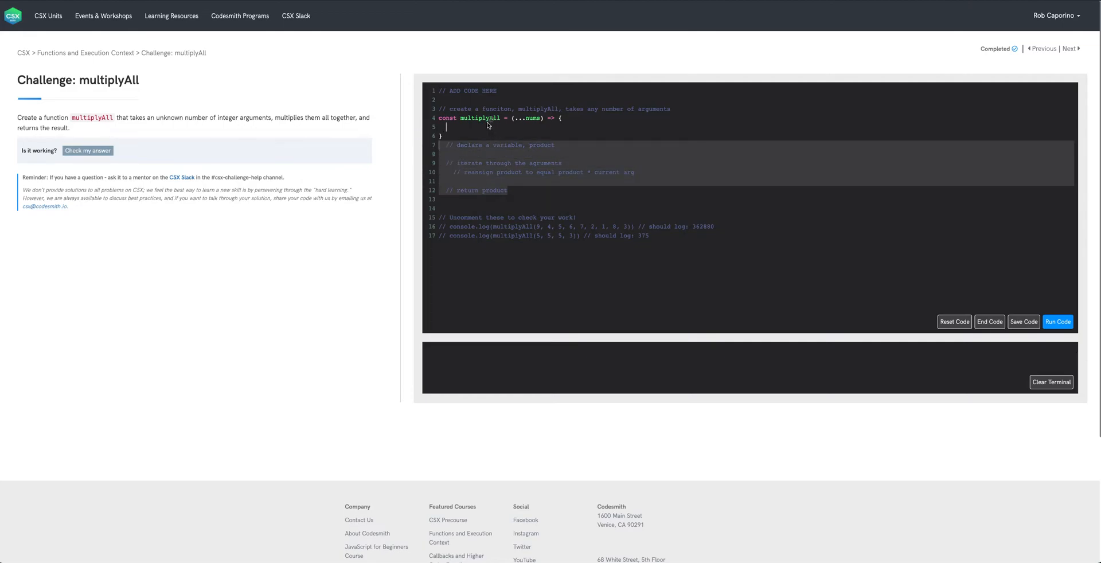
Step: Move the closing brace below the comments and declare let product = 1; inside the body
click(1024, 321)
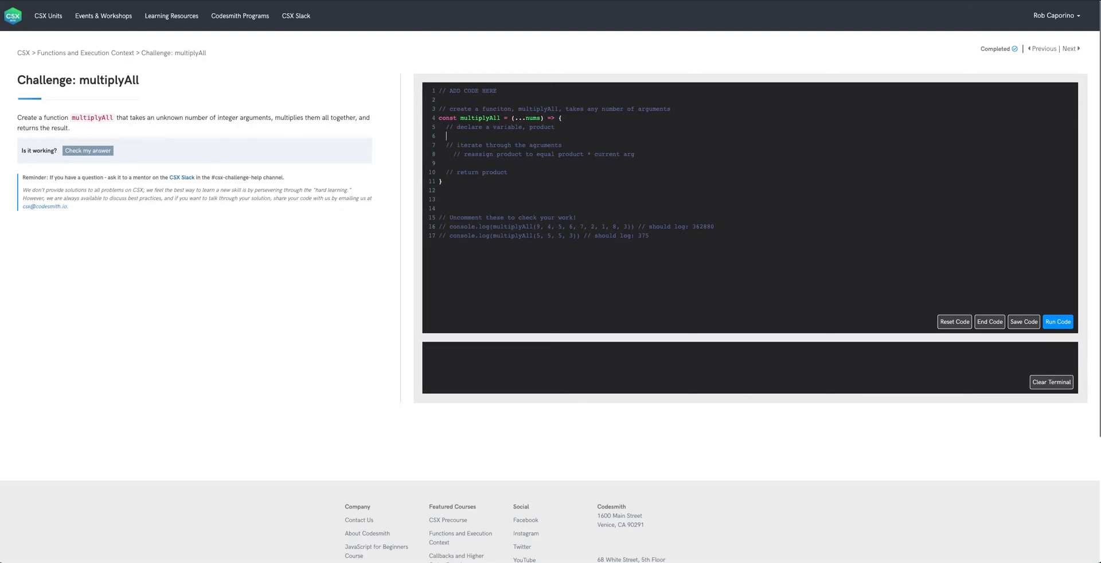
click(1023, 321)
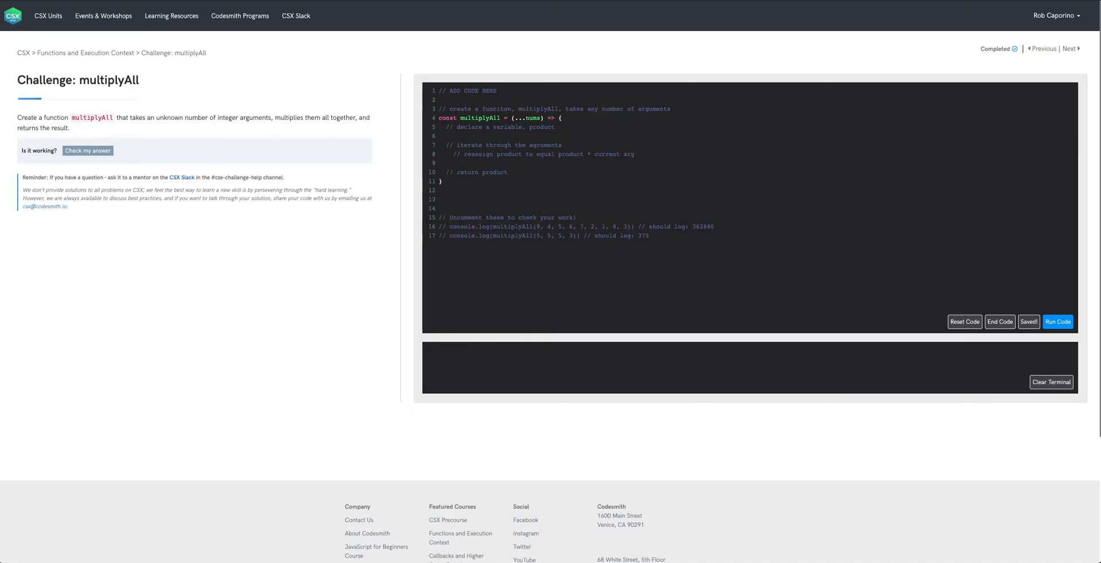
text(let p)
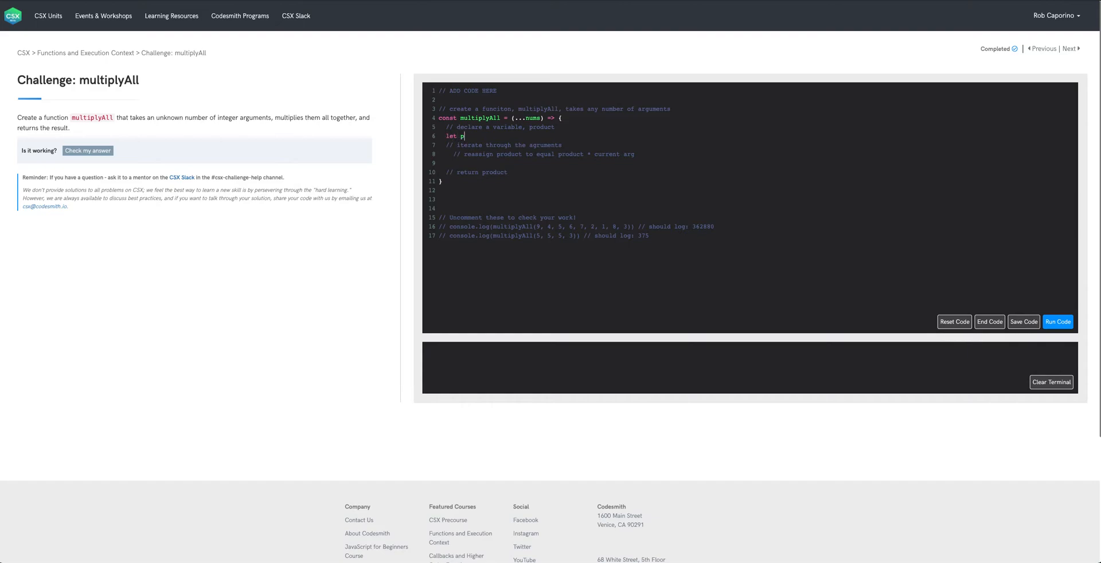
text(roduct = 1;)
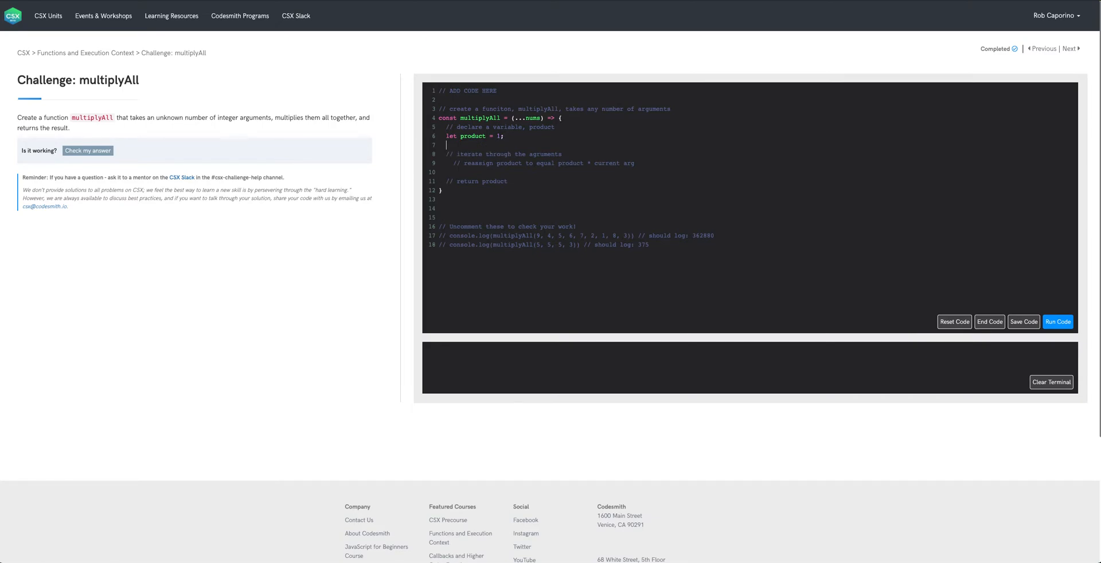
mouse_move(538, 144)
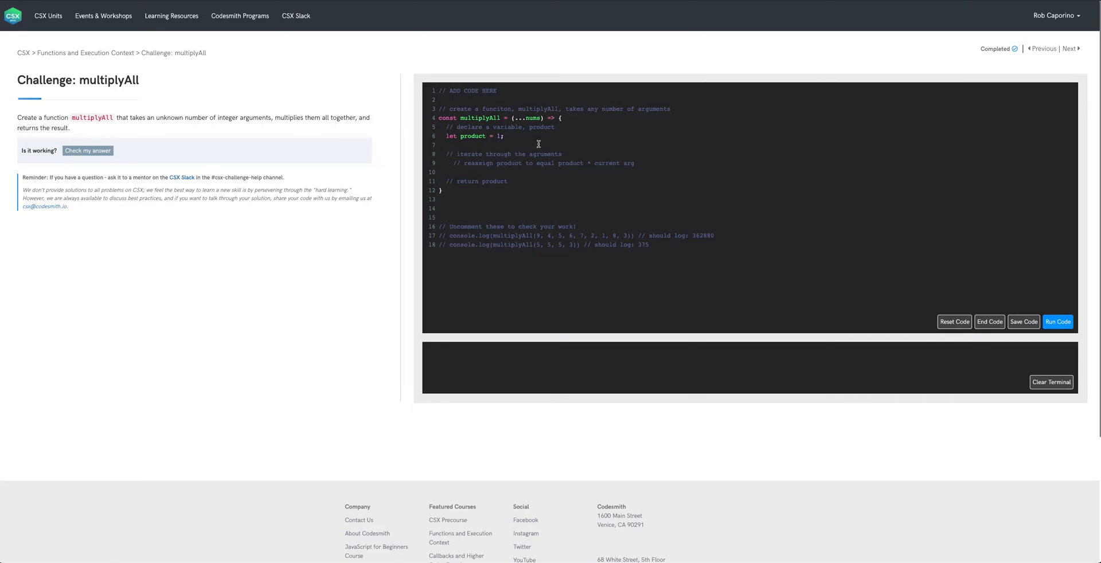
click(1024, 321)
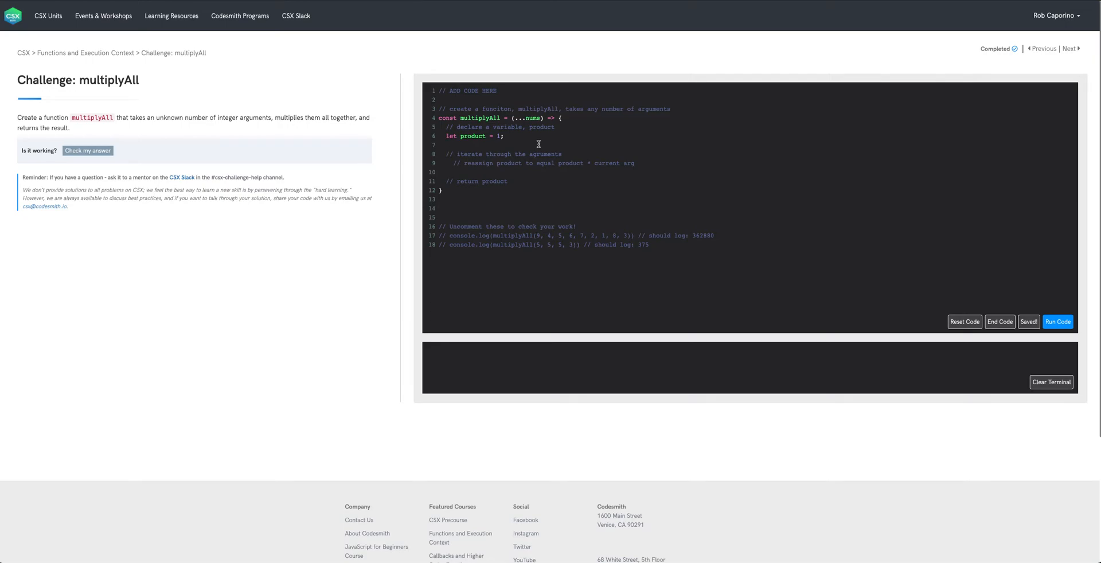
click(447, 146)
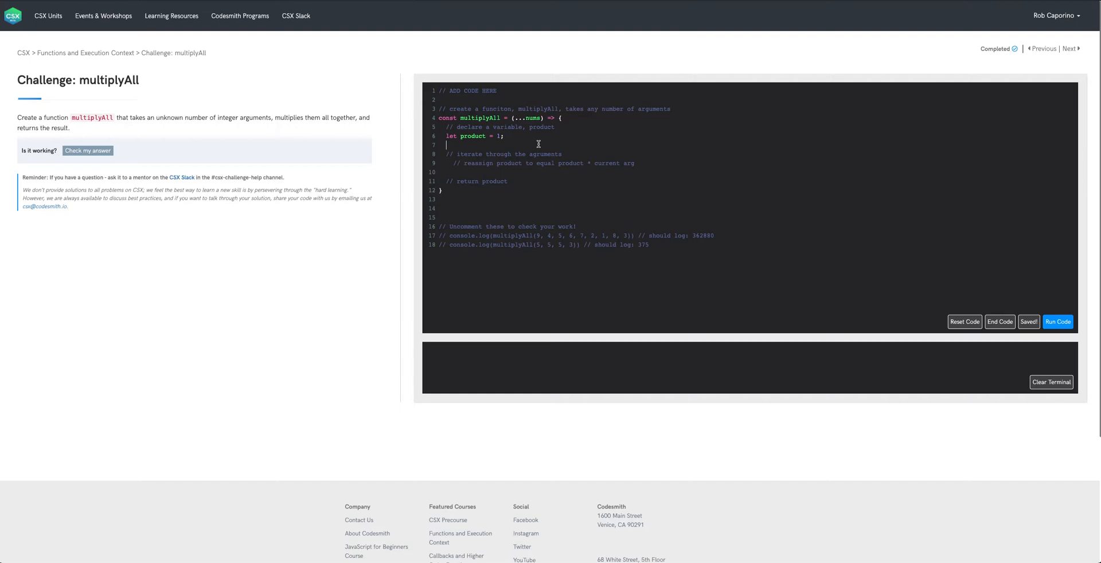
mouse_move(565, 153)
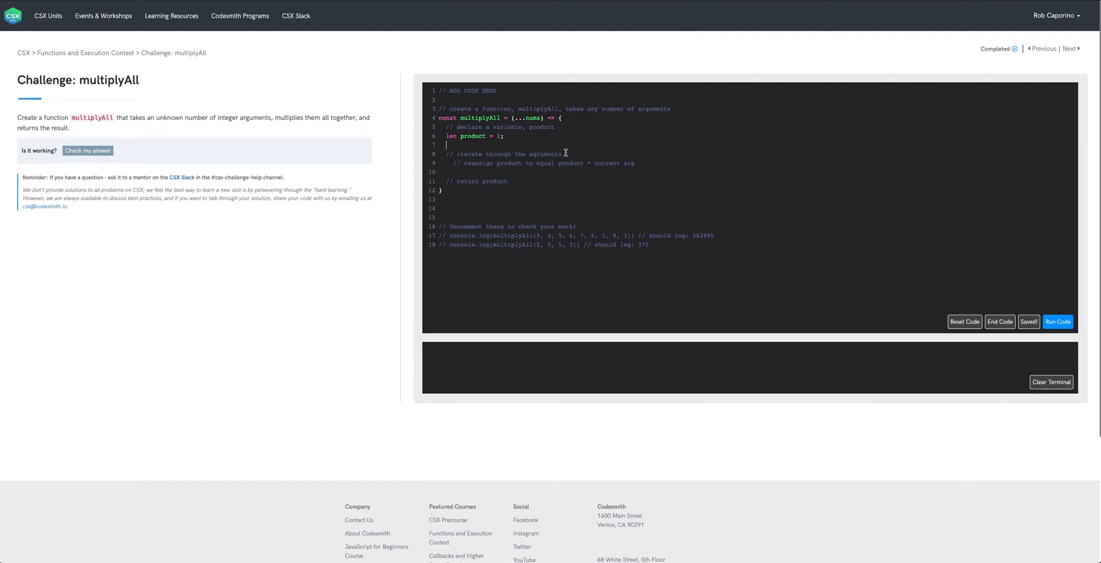
key(enter)
text(for ()
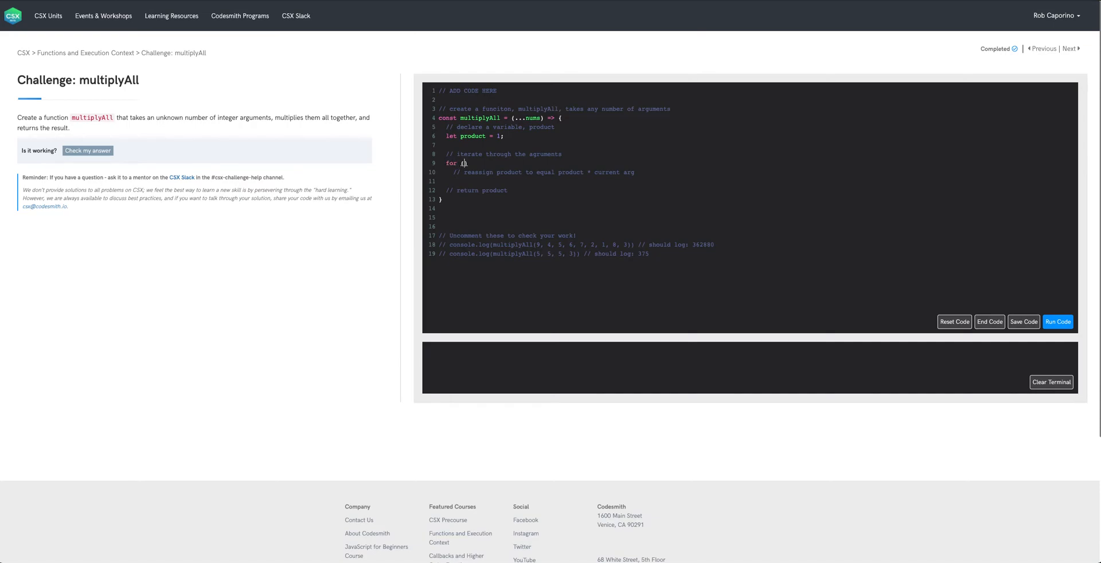
Step: Write the loop header for (let i = 0; i < nums.length; i++) { with its body braced
text(let i =)
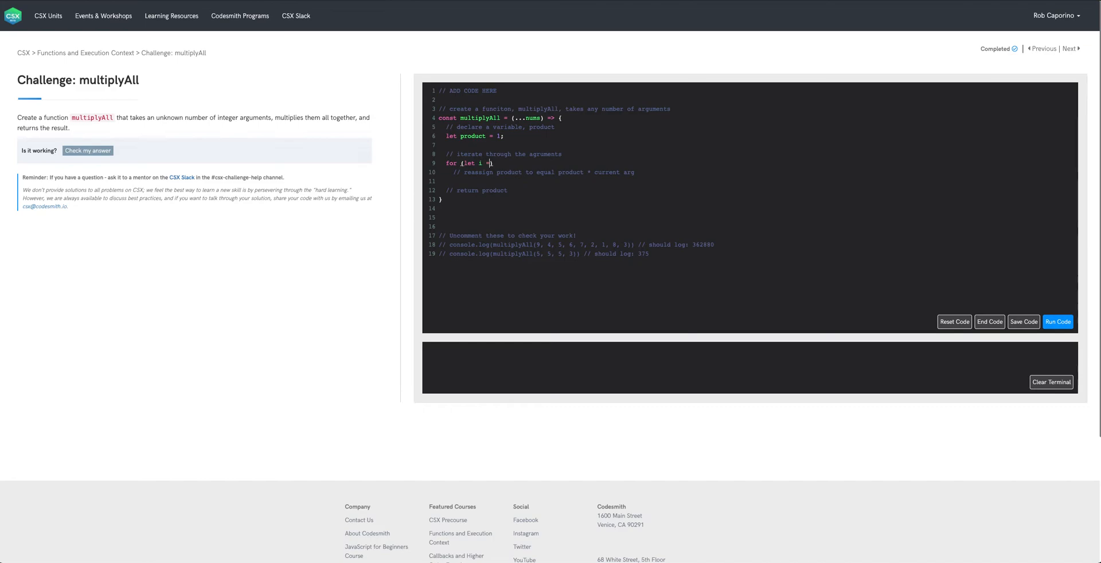
text(= 0))
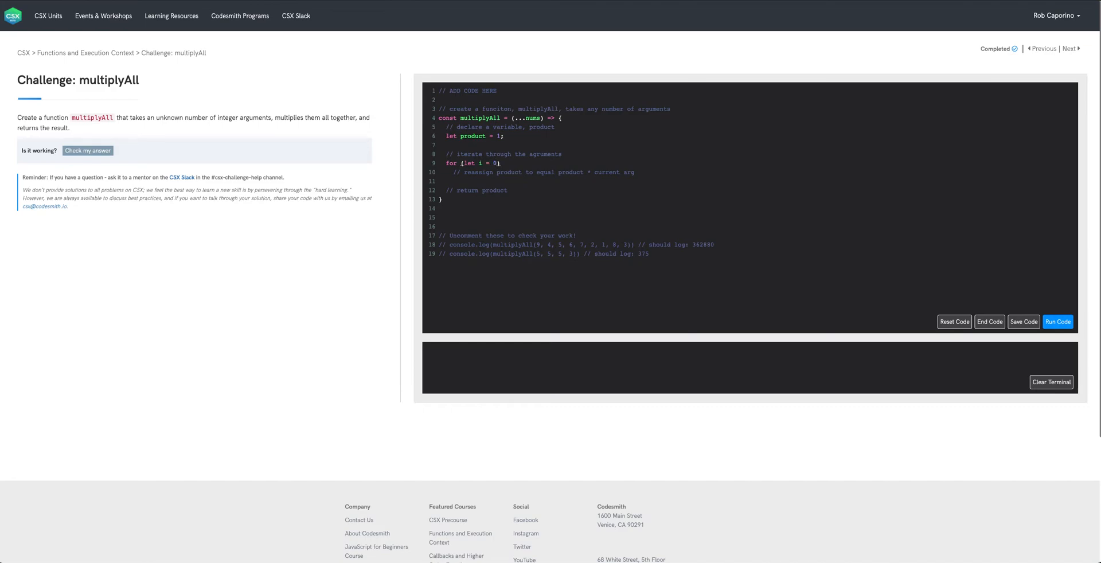
text(; i <)
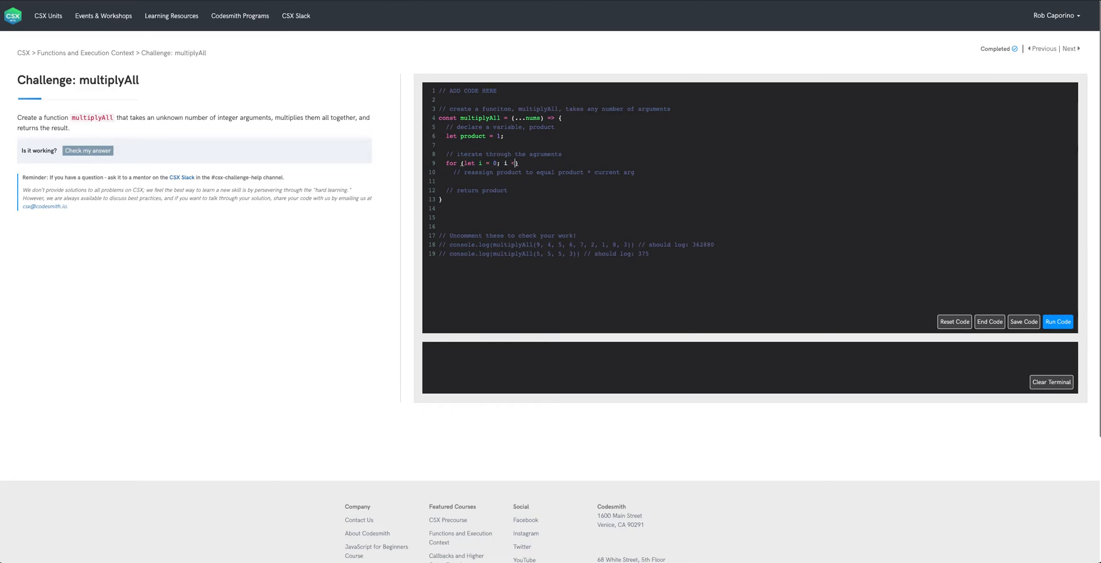
text(nums.length; i)
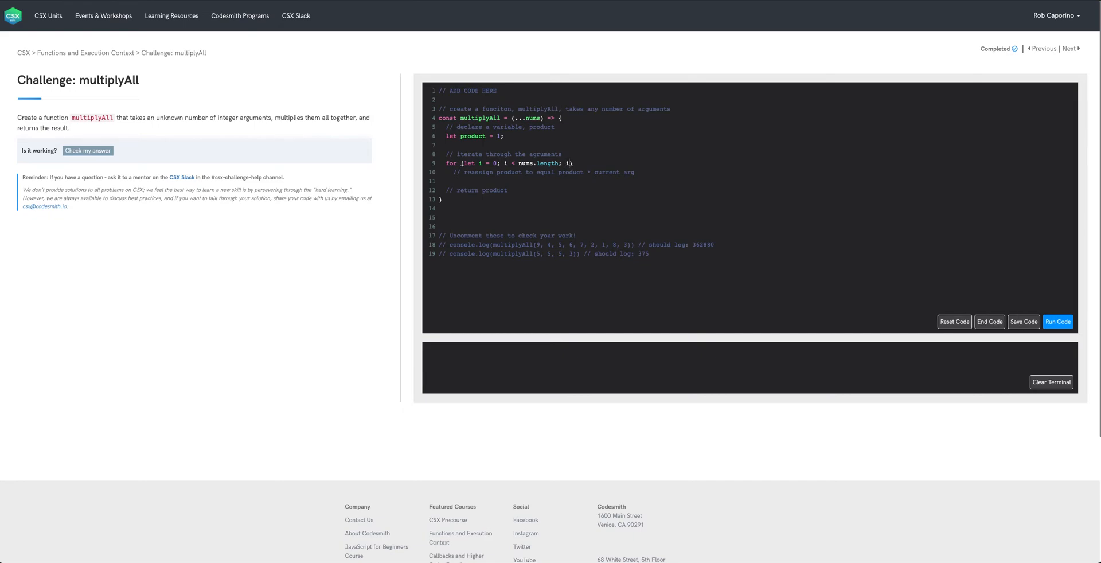
text(++) {)
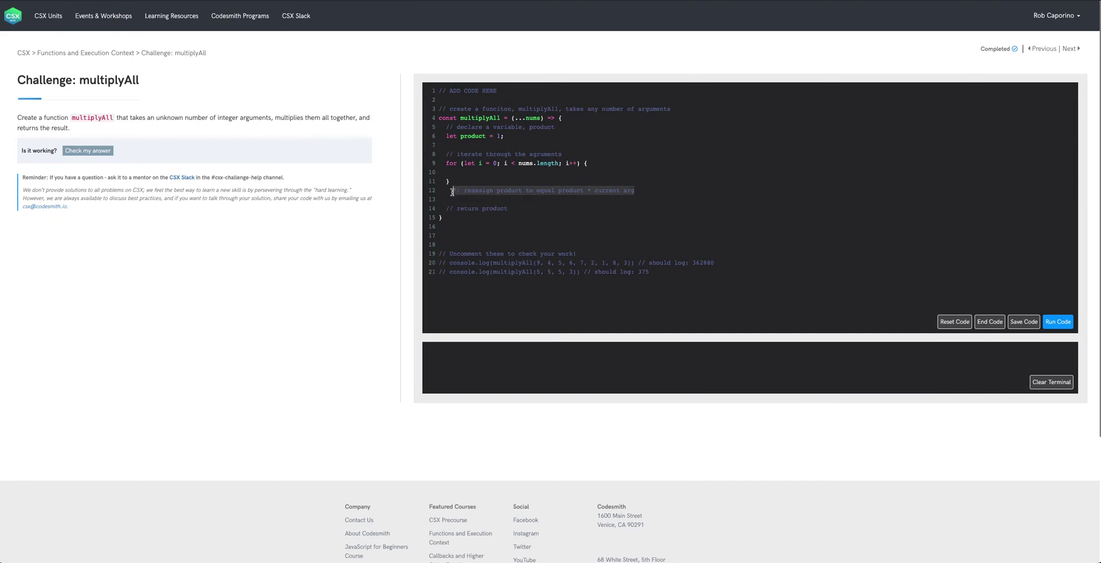
Step: Inside the loop write product = product * nums[i]; to accumulate each argument
click(1023, 321)
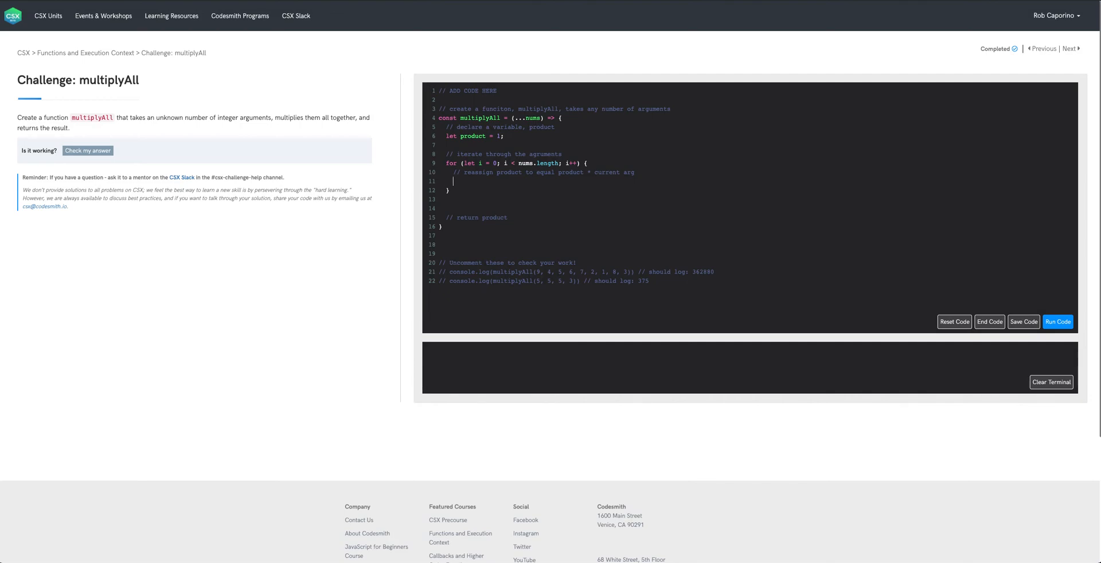
click(1023, 321)
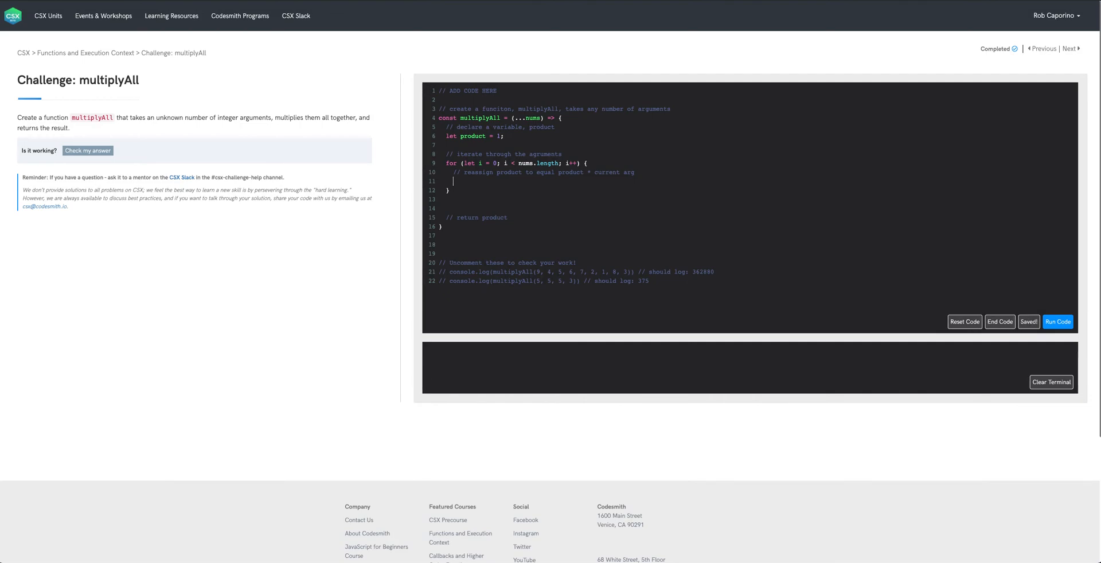
text(produ)
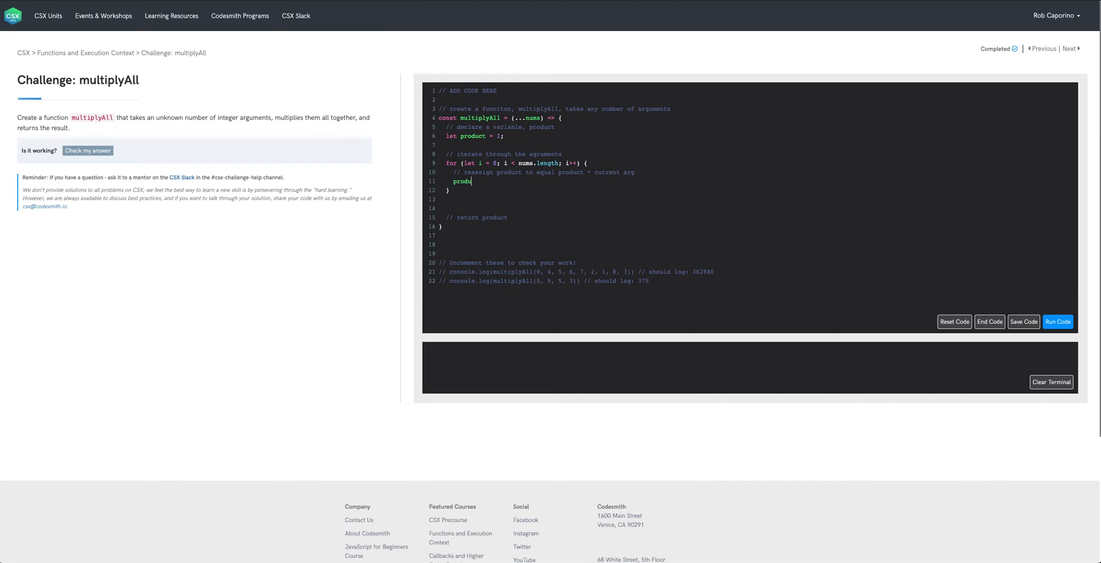
text(ct = product * nums)
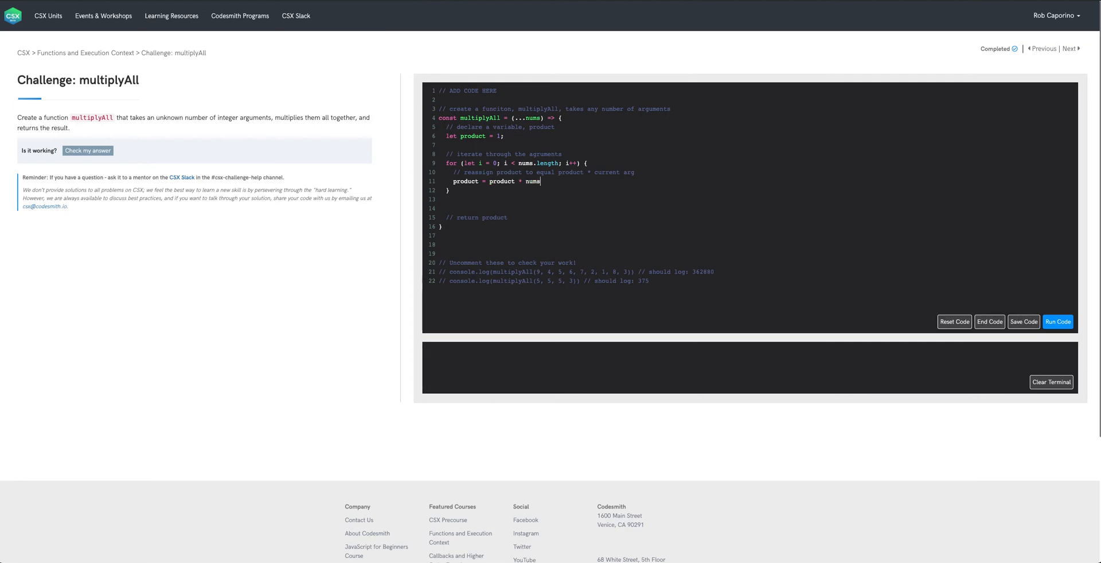
text([i])
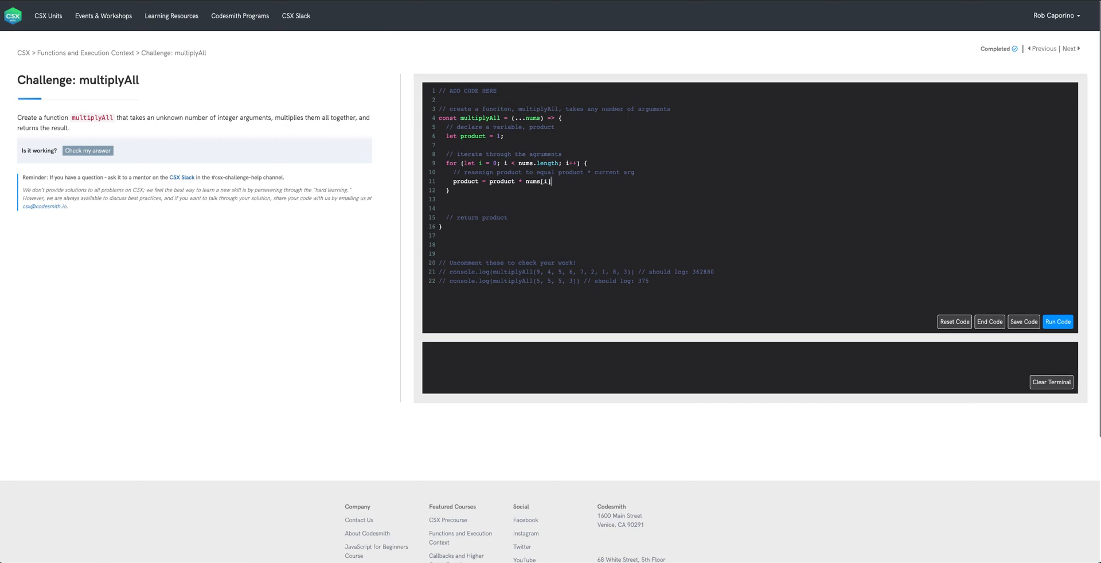
click(1023, 321)
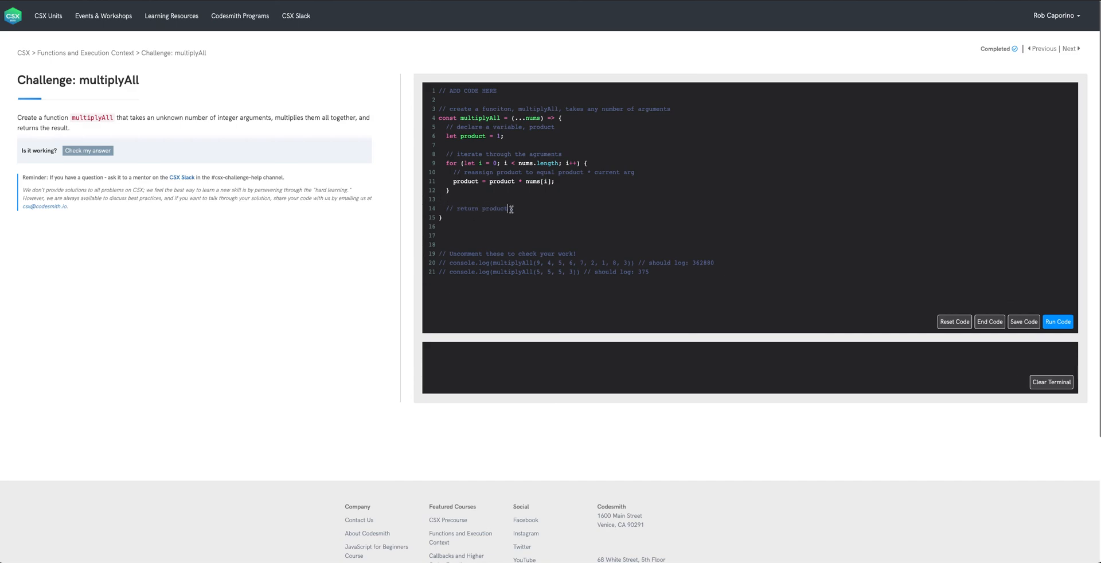
Step: Write return product;, uncomment the console.log tests, save and run to get 362880 and 375 passing
text(return)
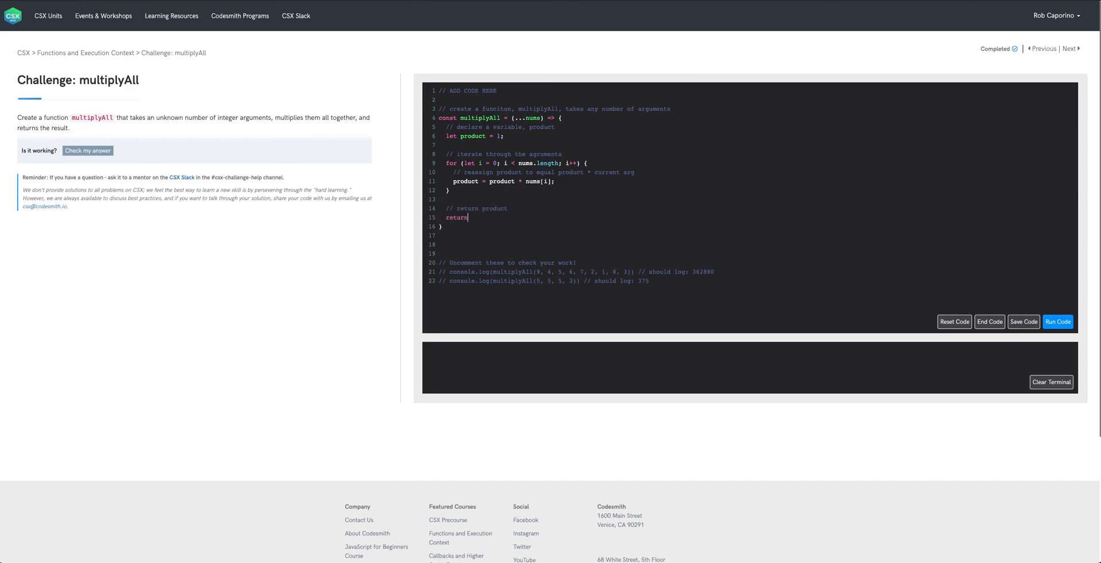
text(product;)
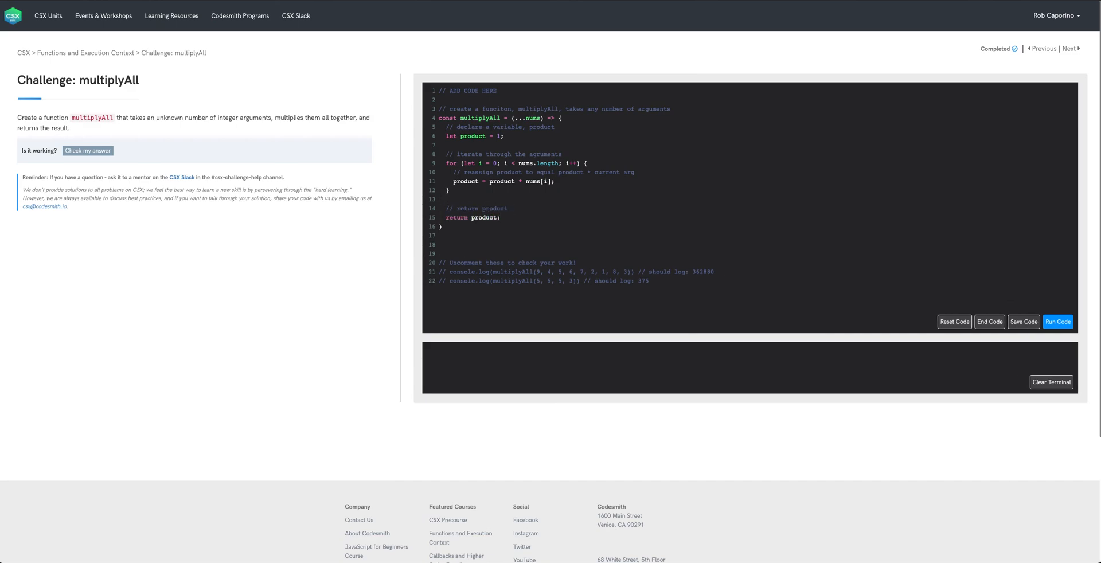
click(1024, 322)
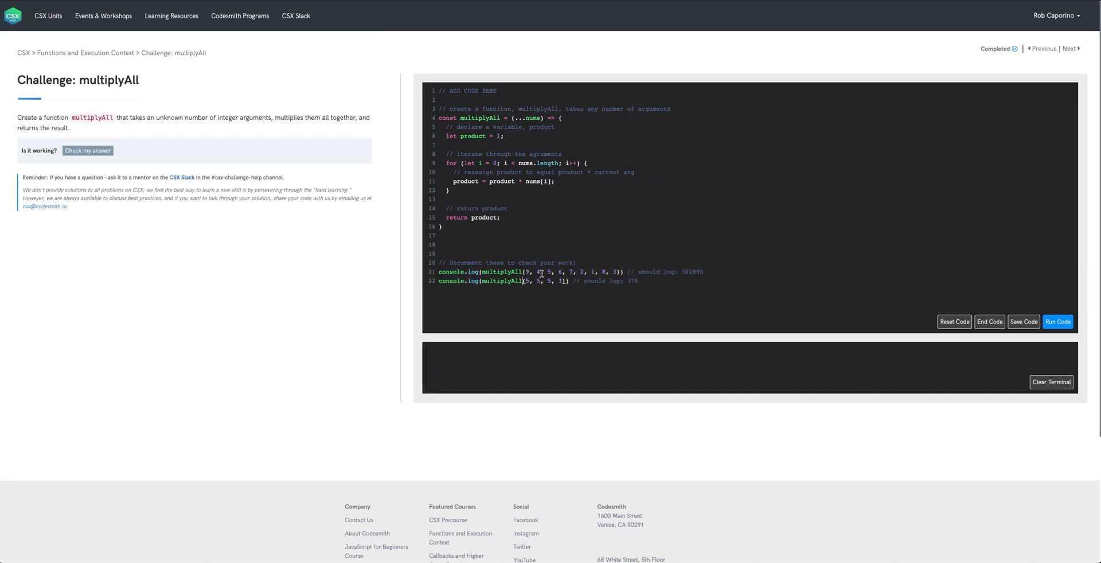
click(1024, 321)
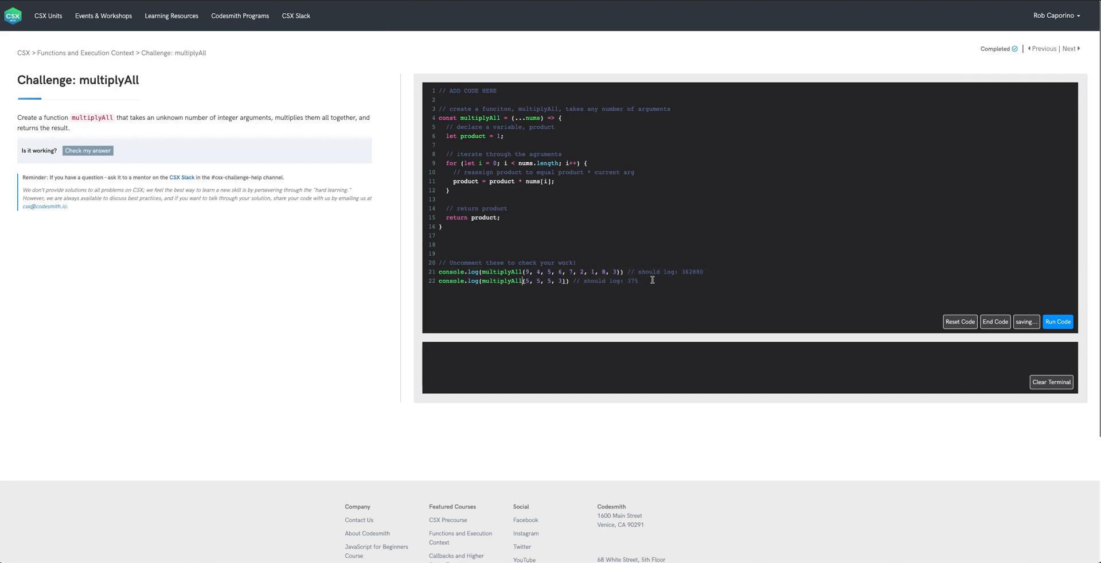
click(1058, 321)
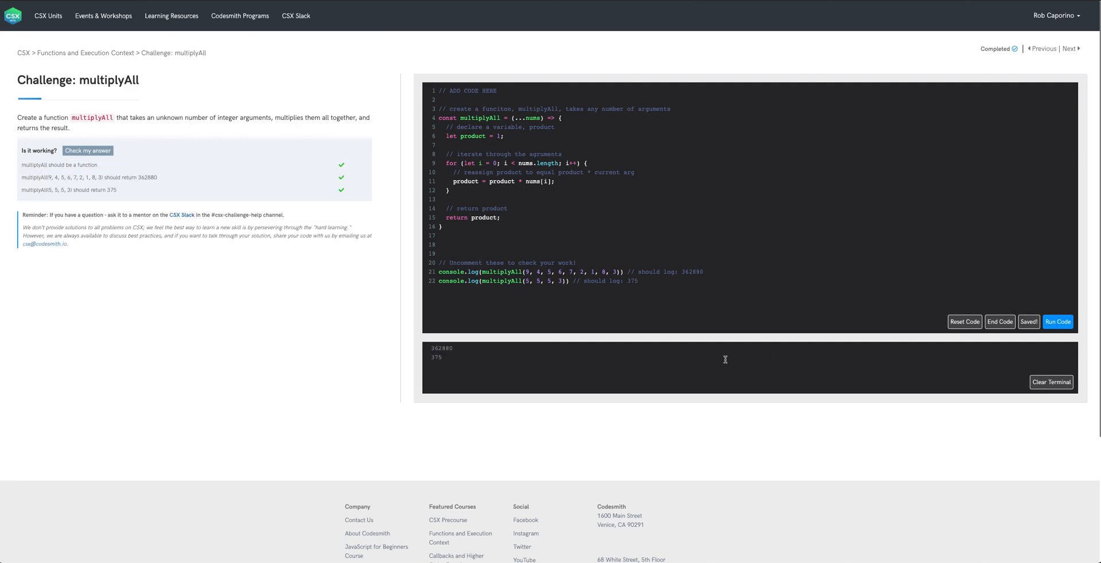